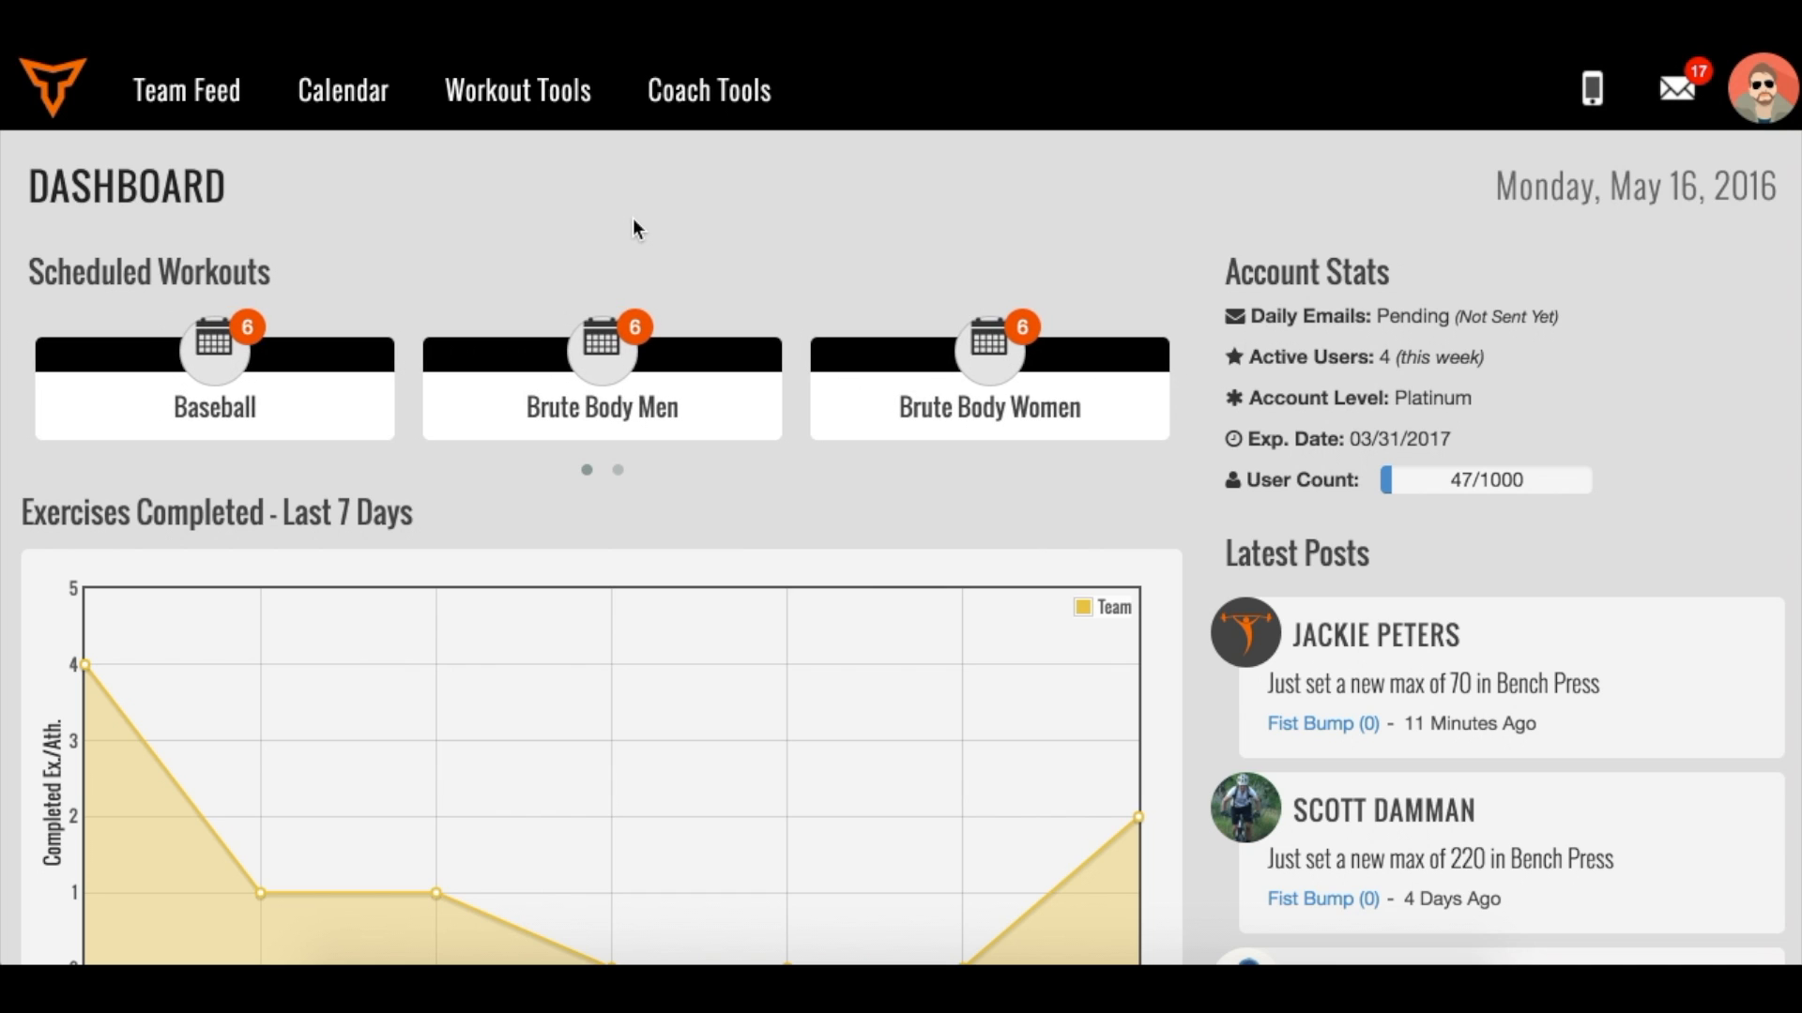
Step: Go to Maxes/PRs from the Workout Tools menu
click(517, 90)
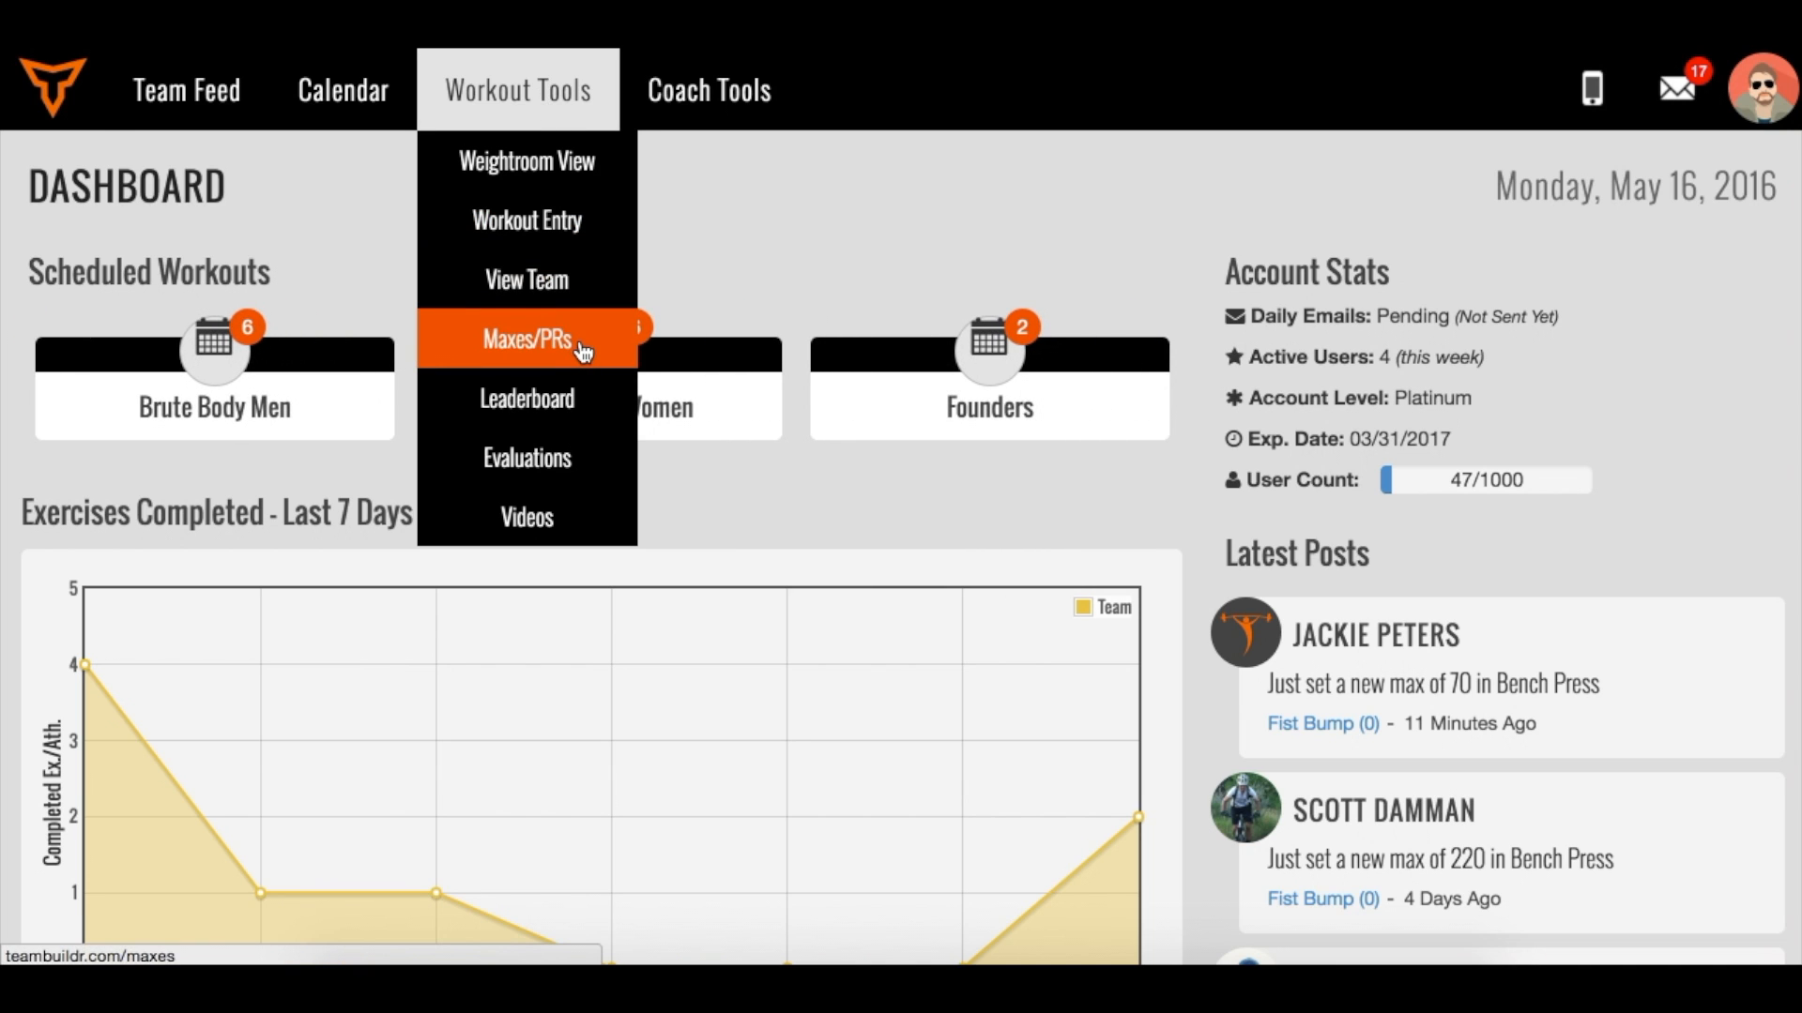
click(525, 339)
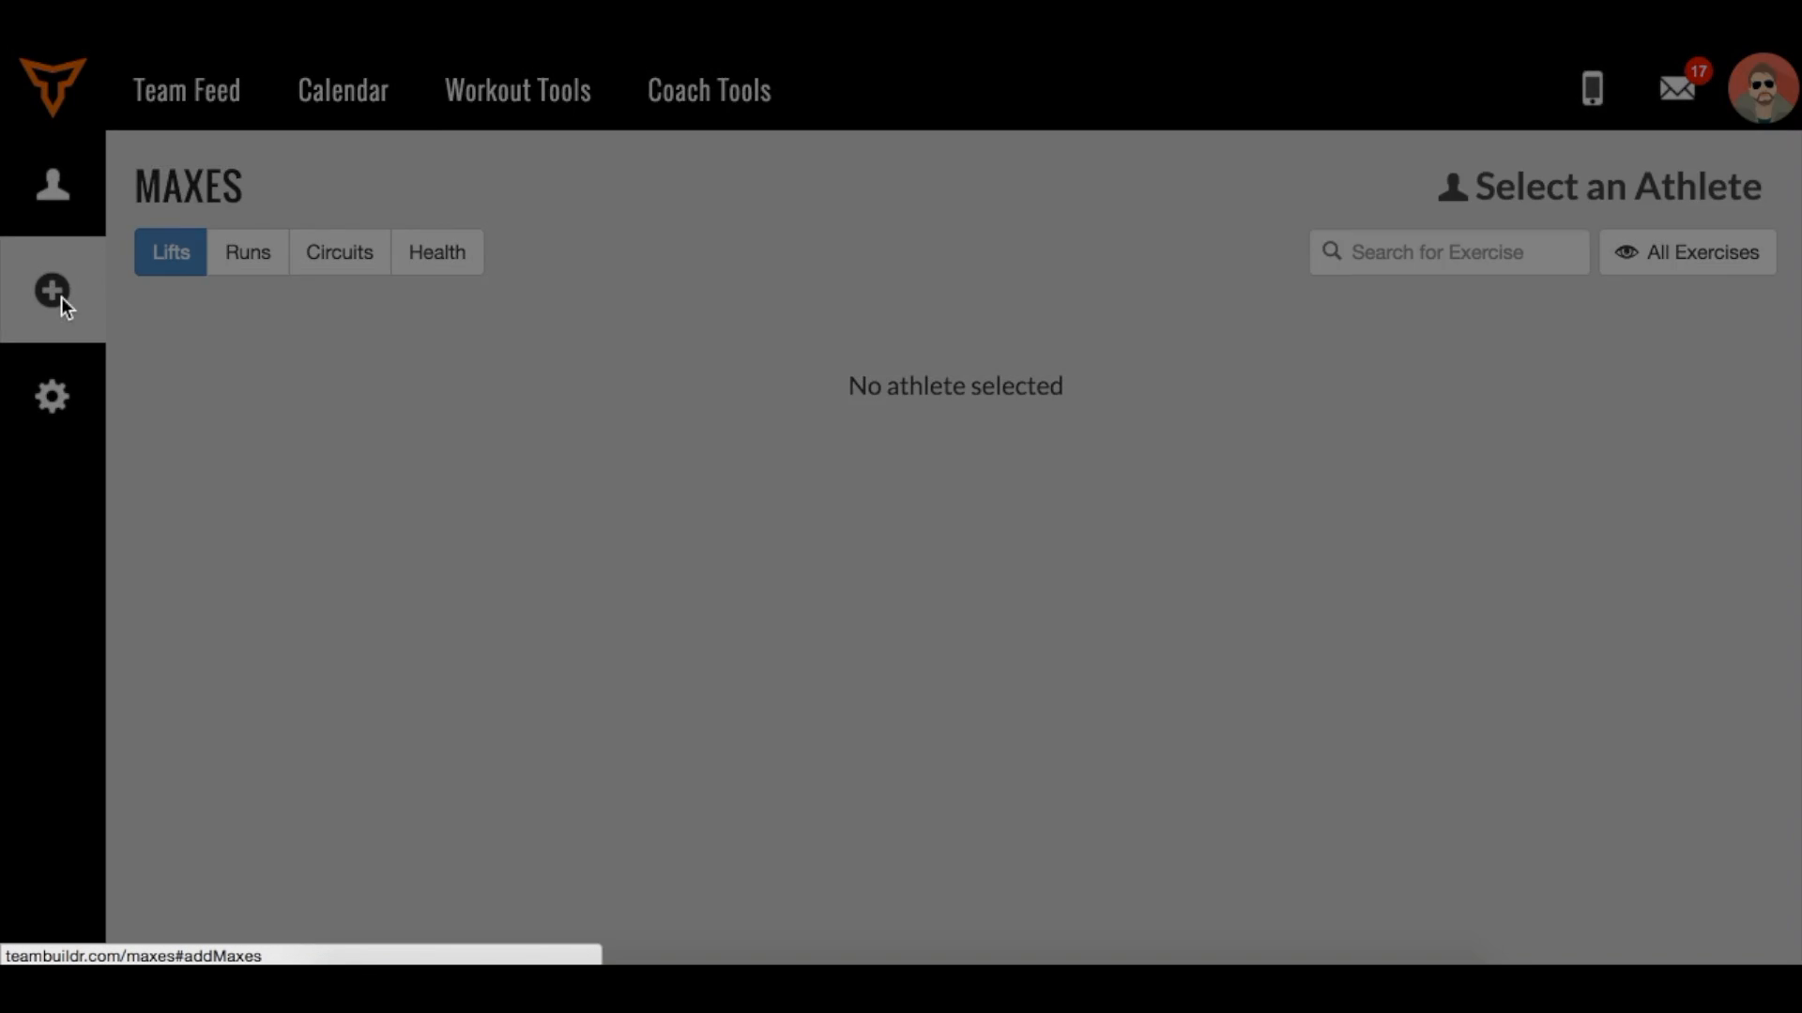
Step: Start an Add Maxes entry by sport with the Football team selected
click(52, 290)
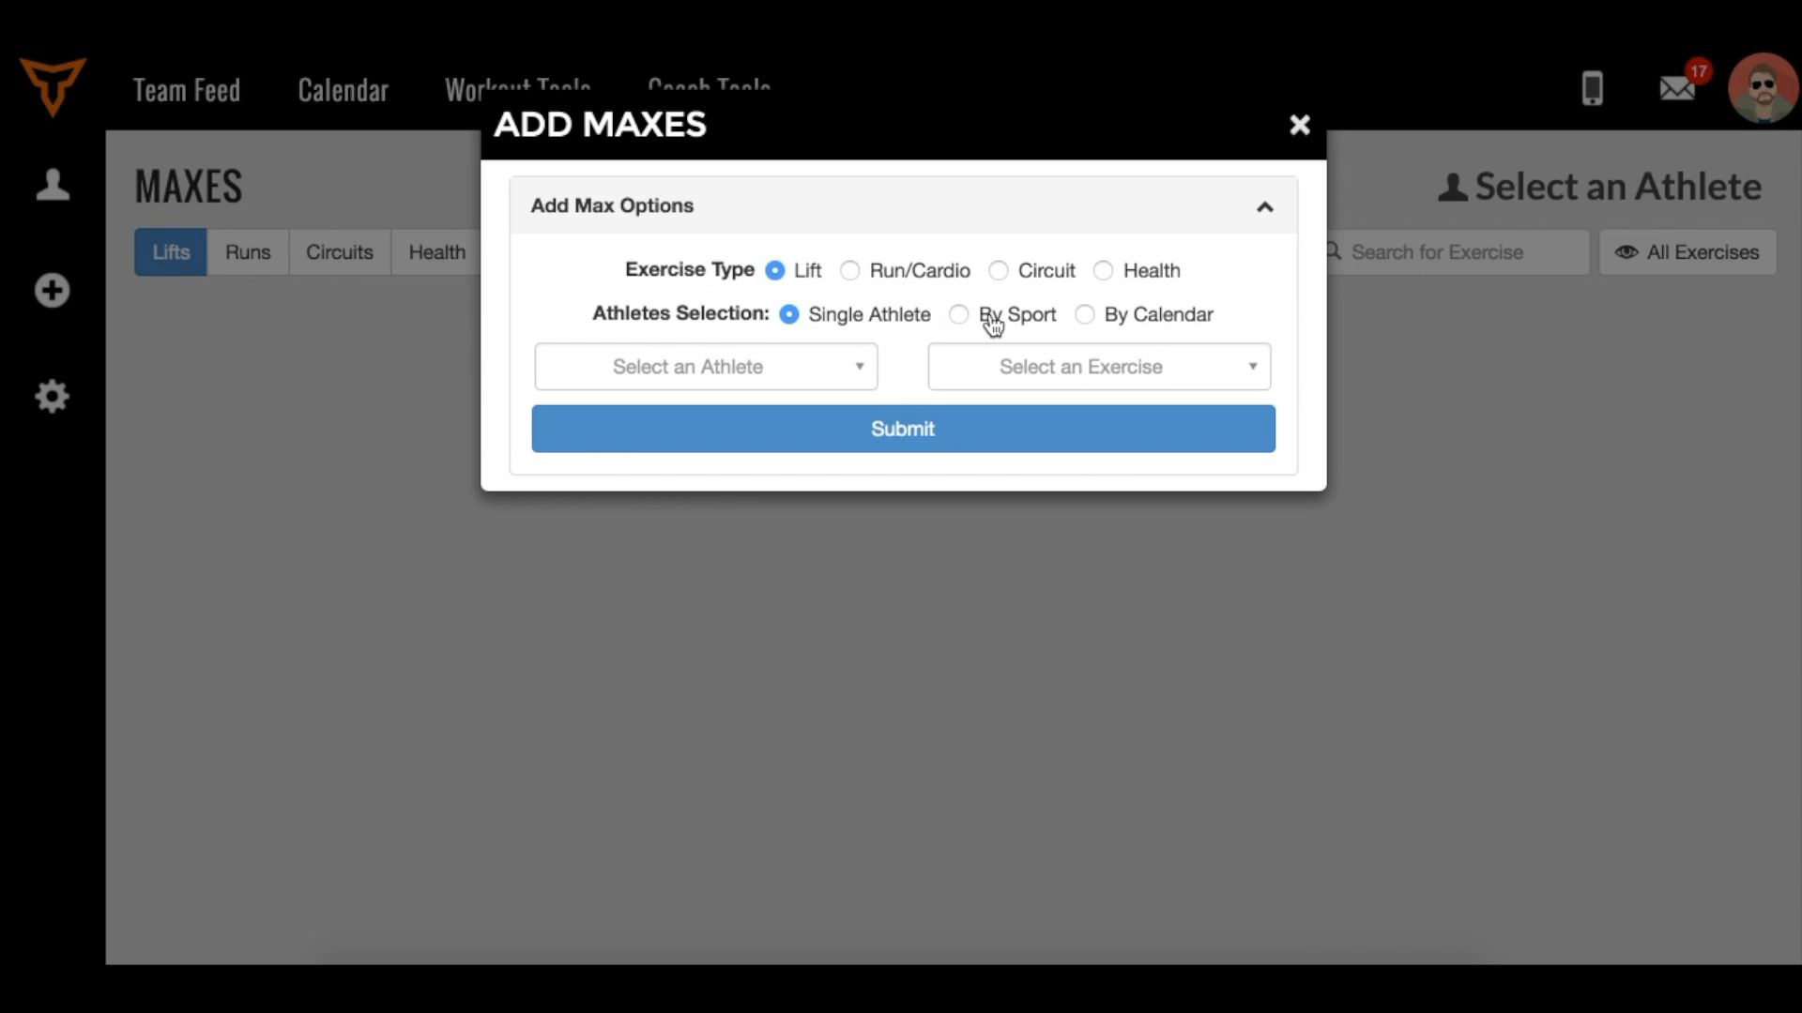
mouse_move(1080, 322)
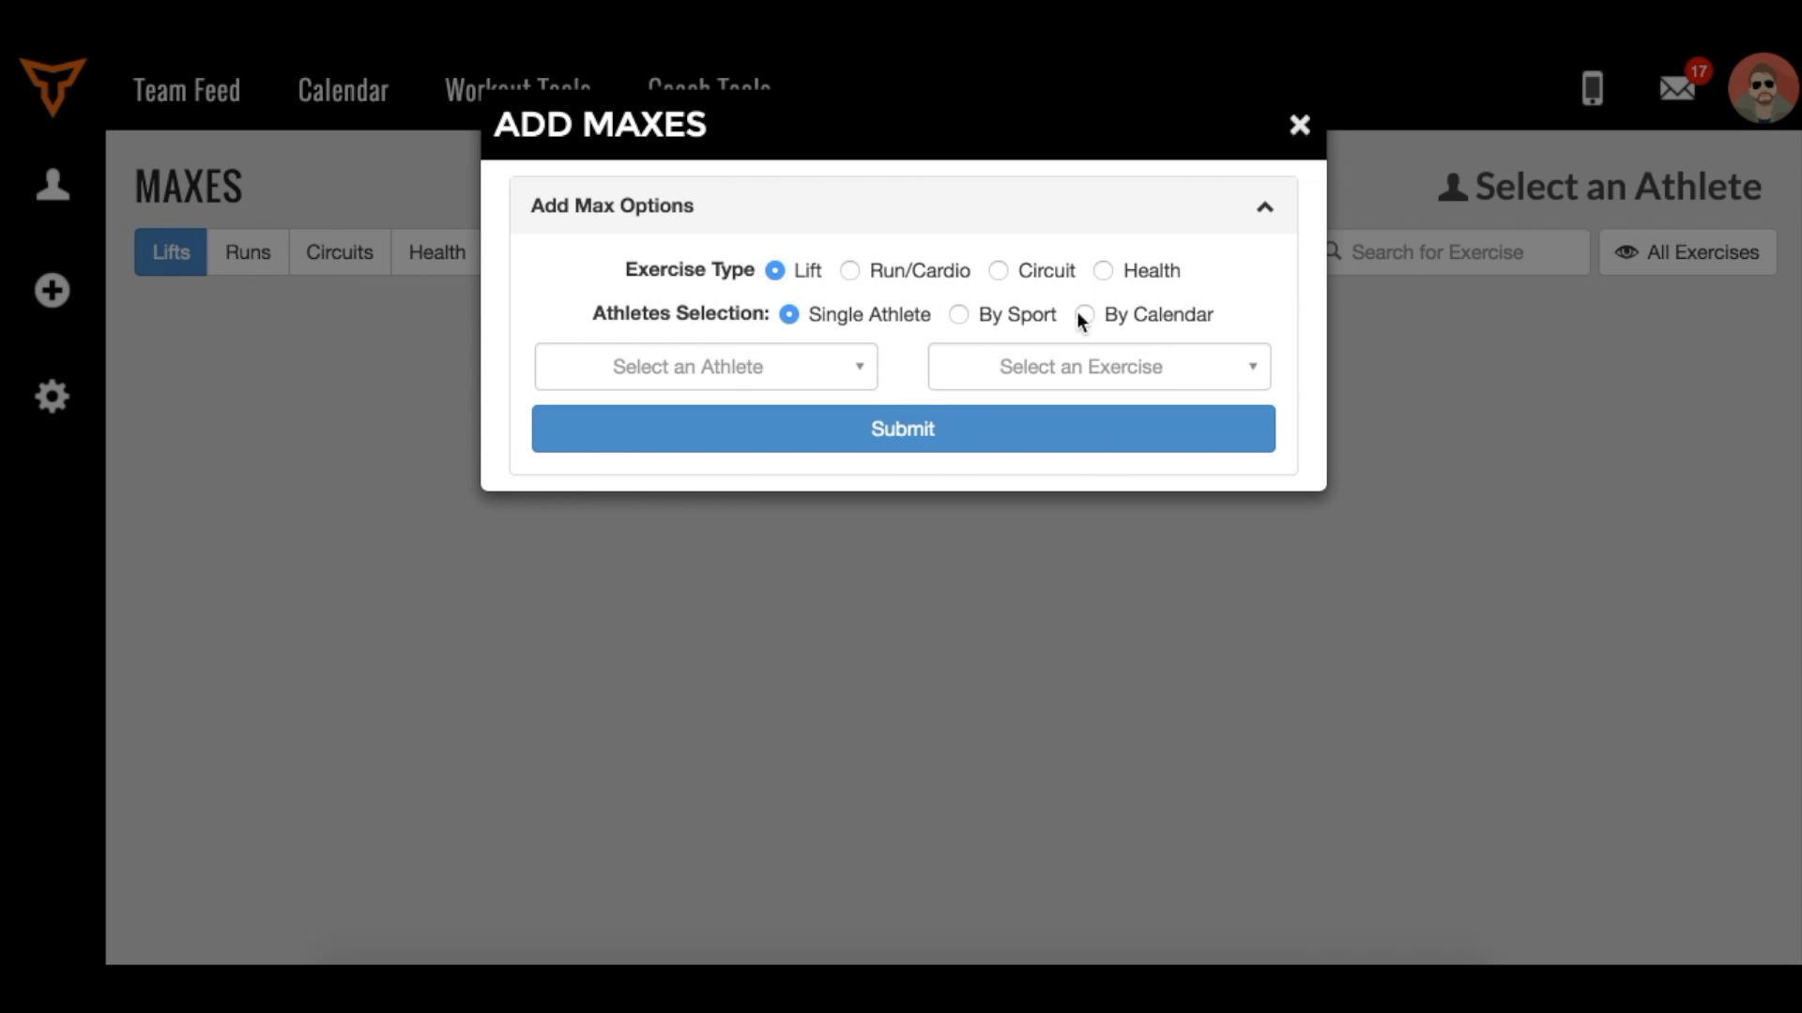
click(958, 314)
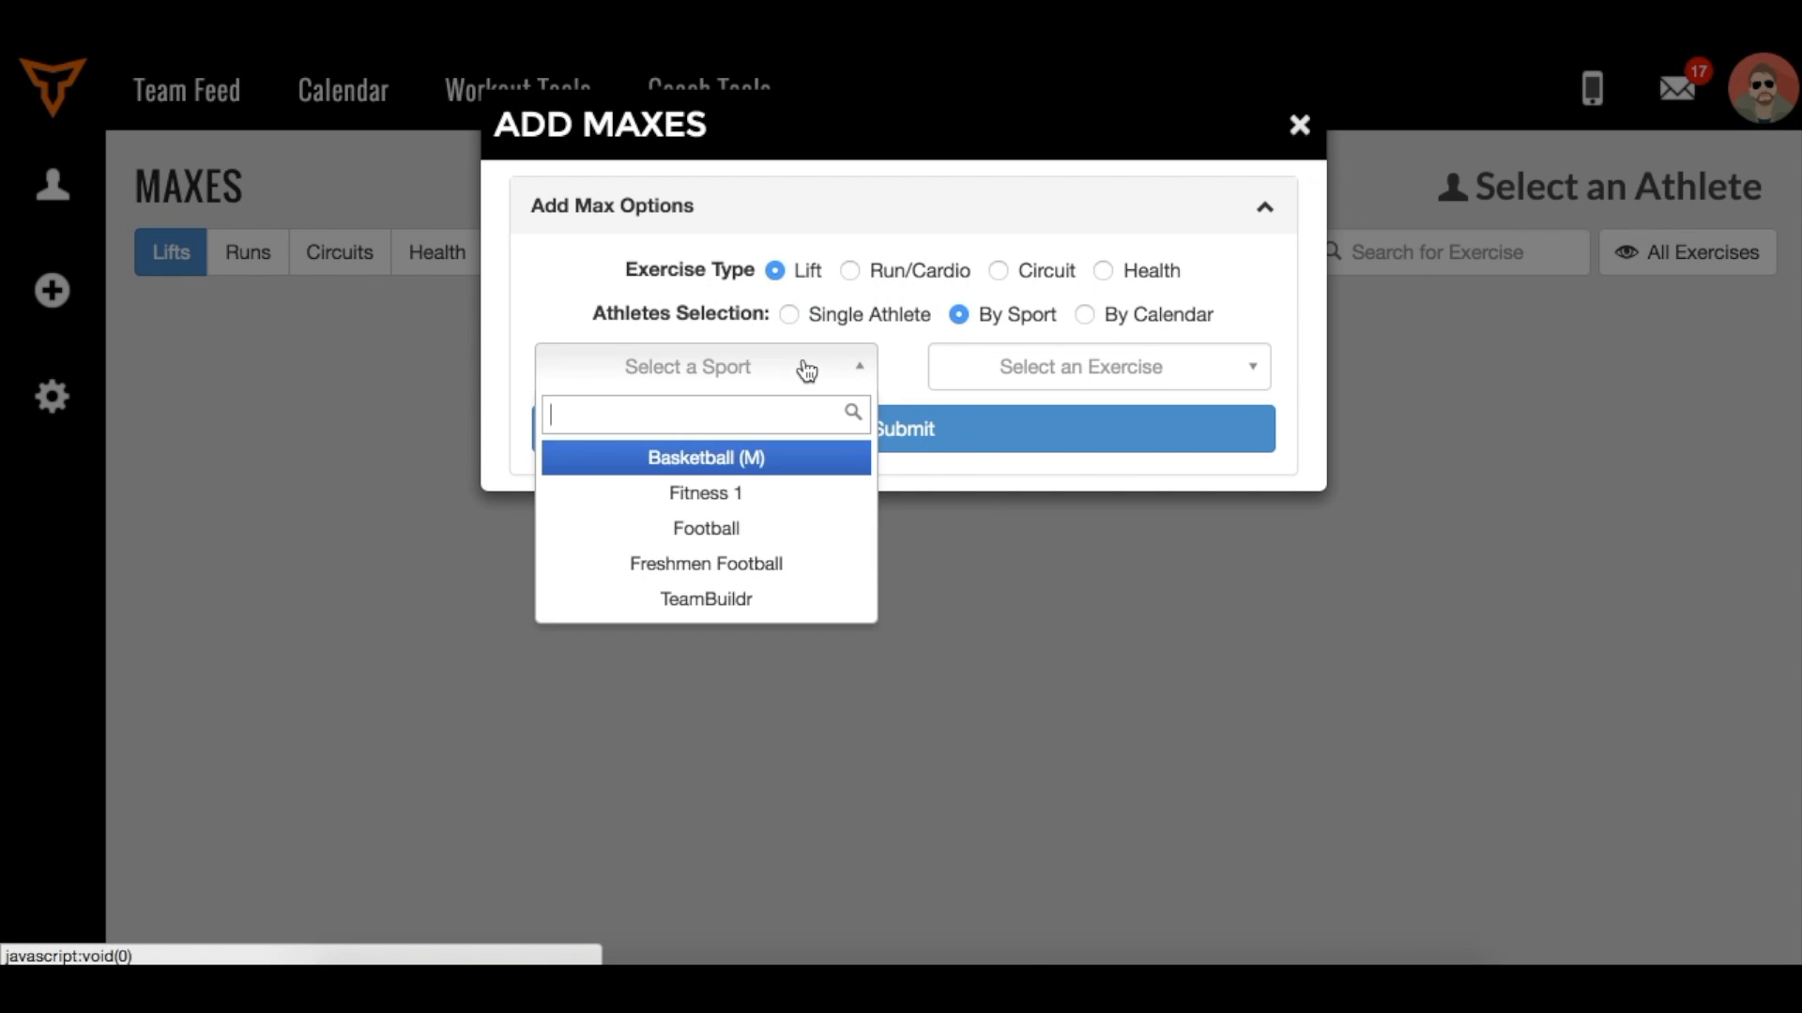
click(705, 528)
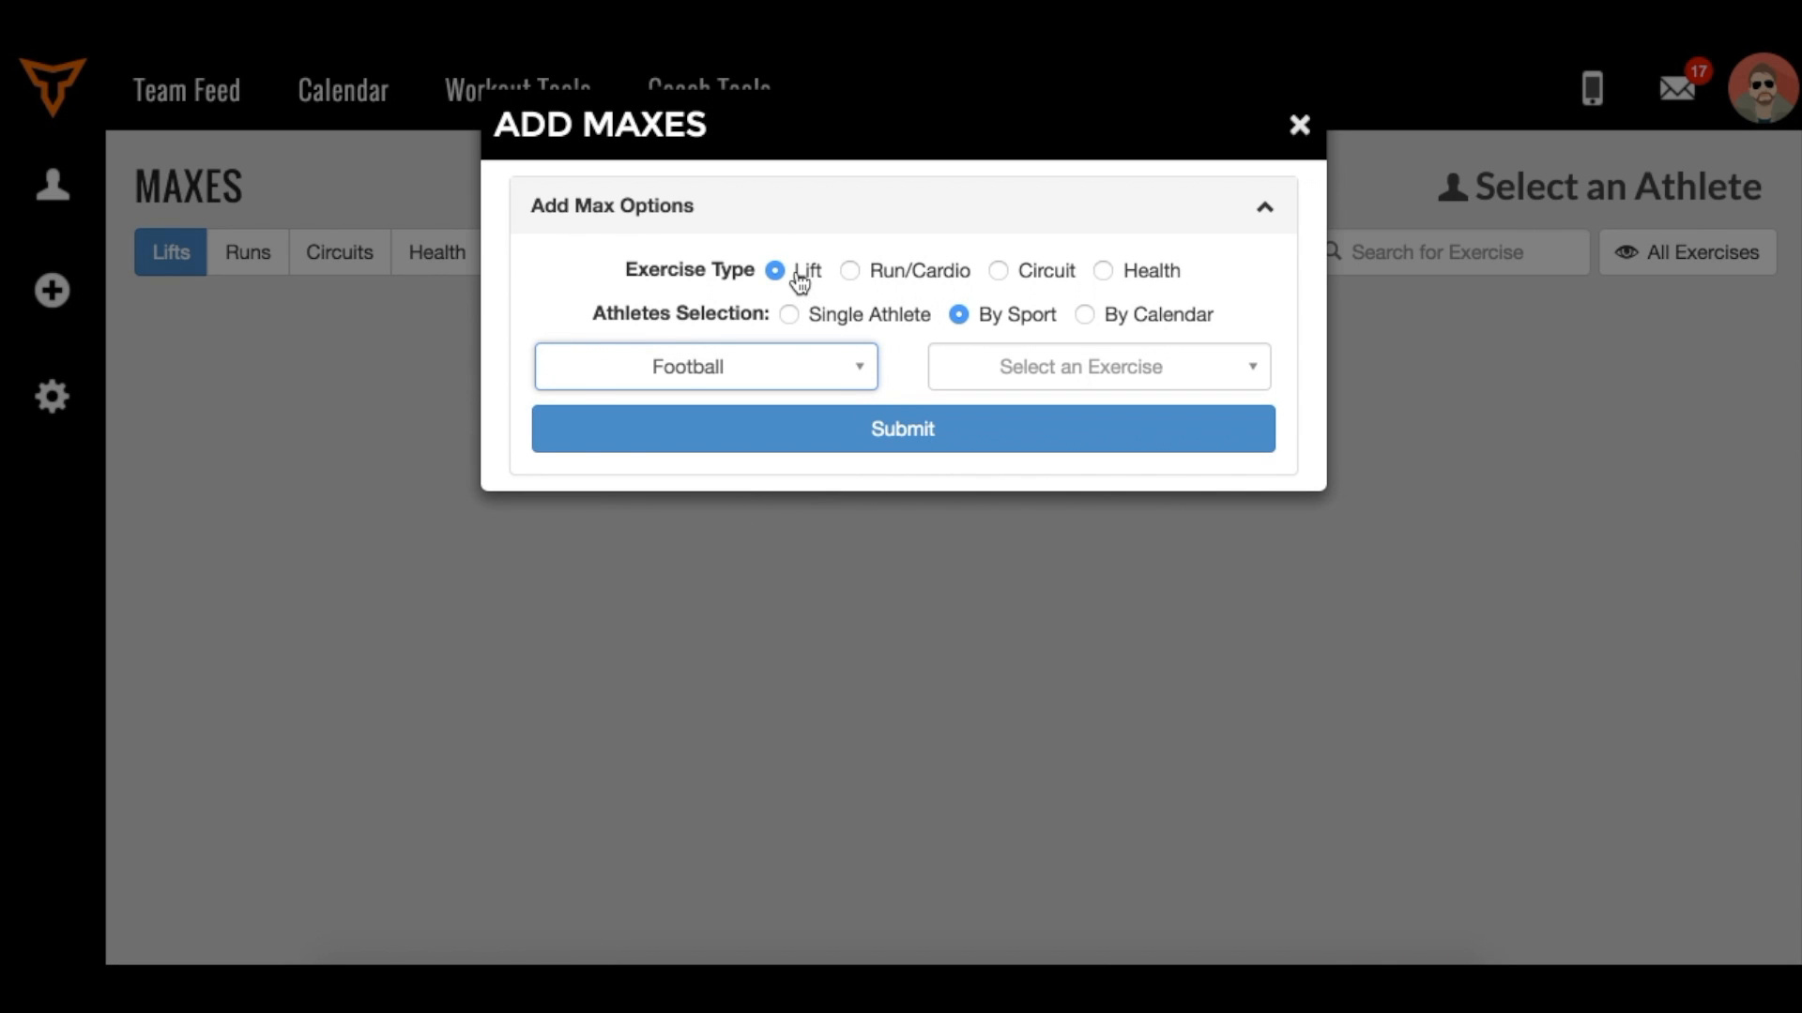
mouse_move(881, 280)
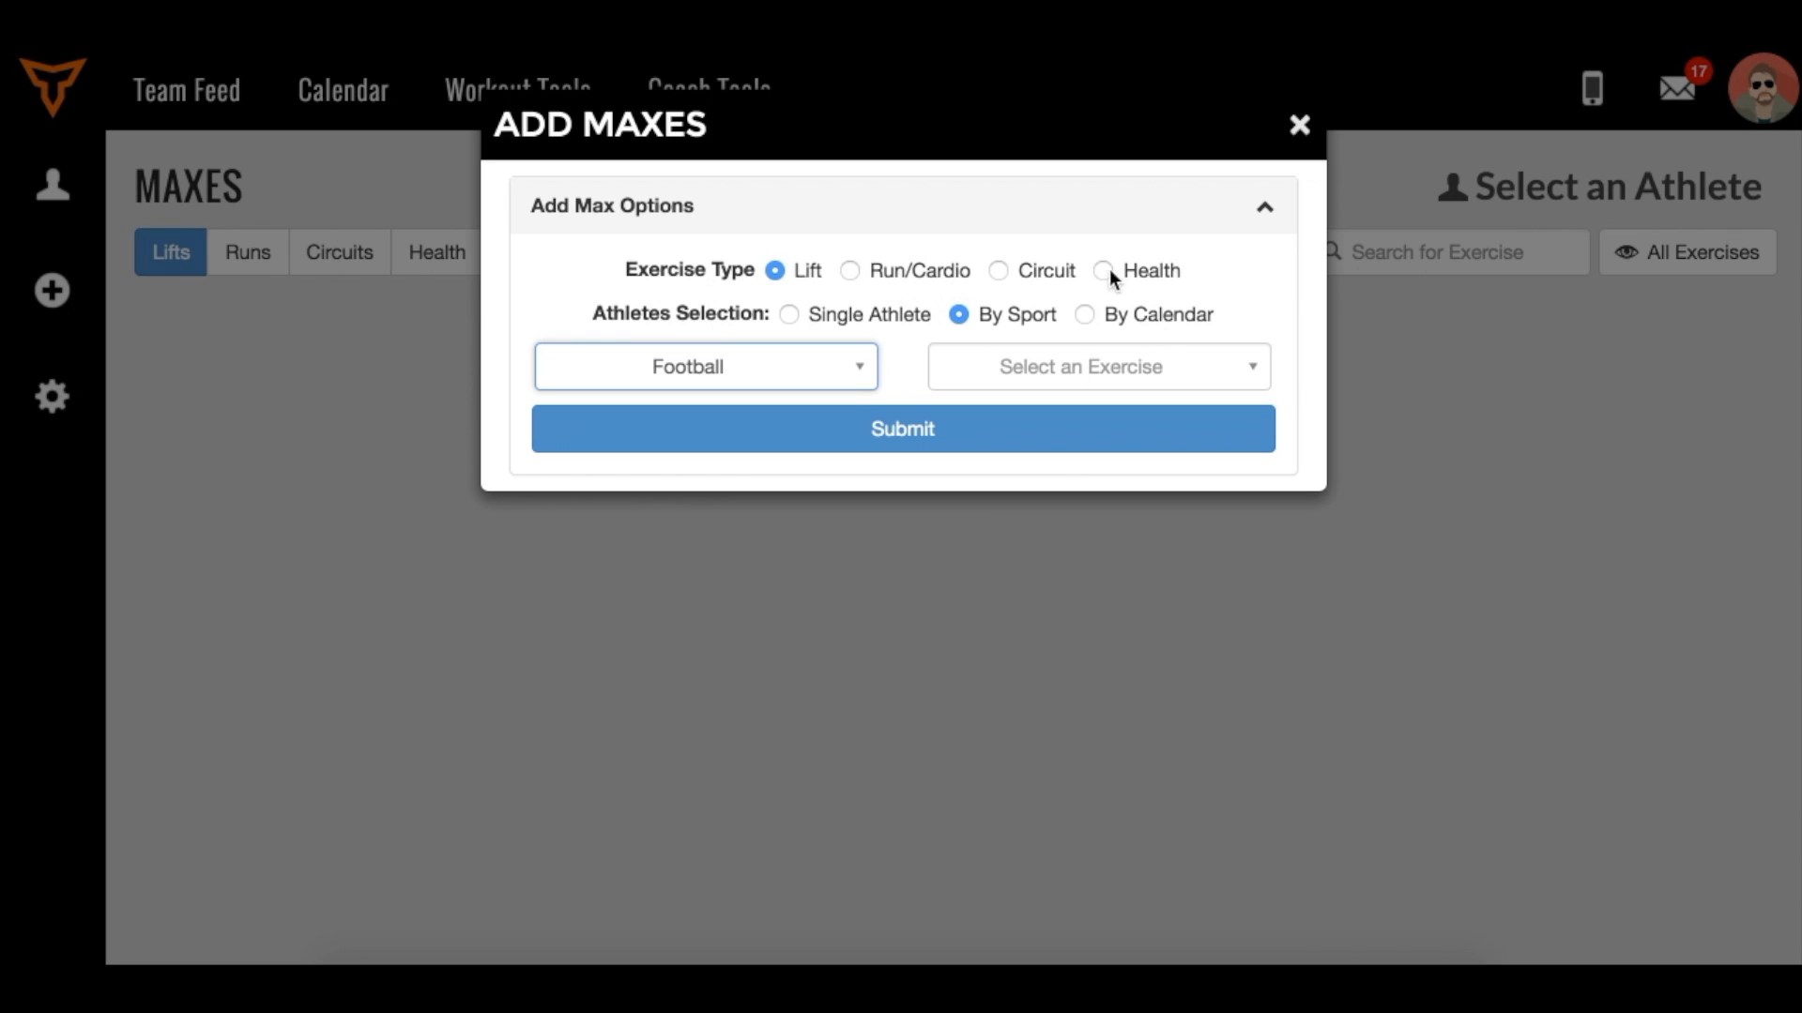
mouse_move(1024, 375)
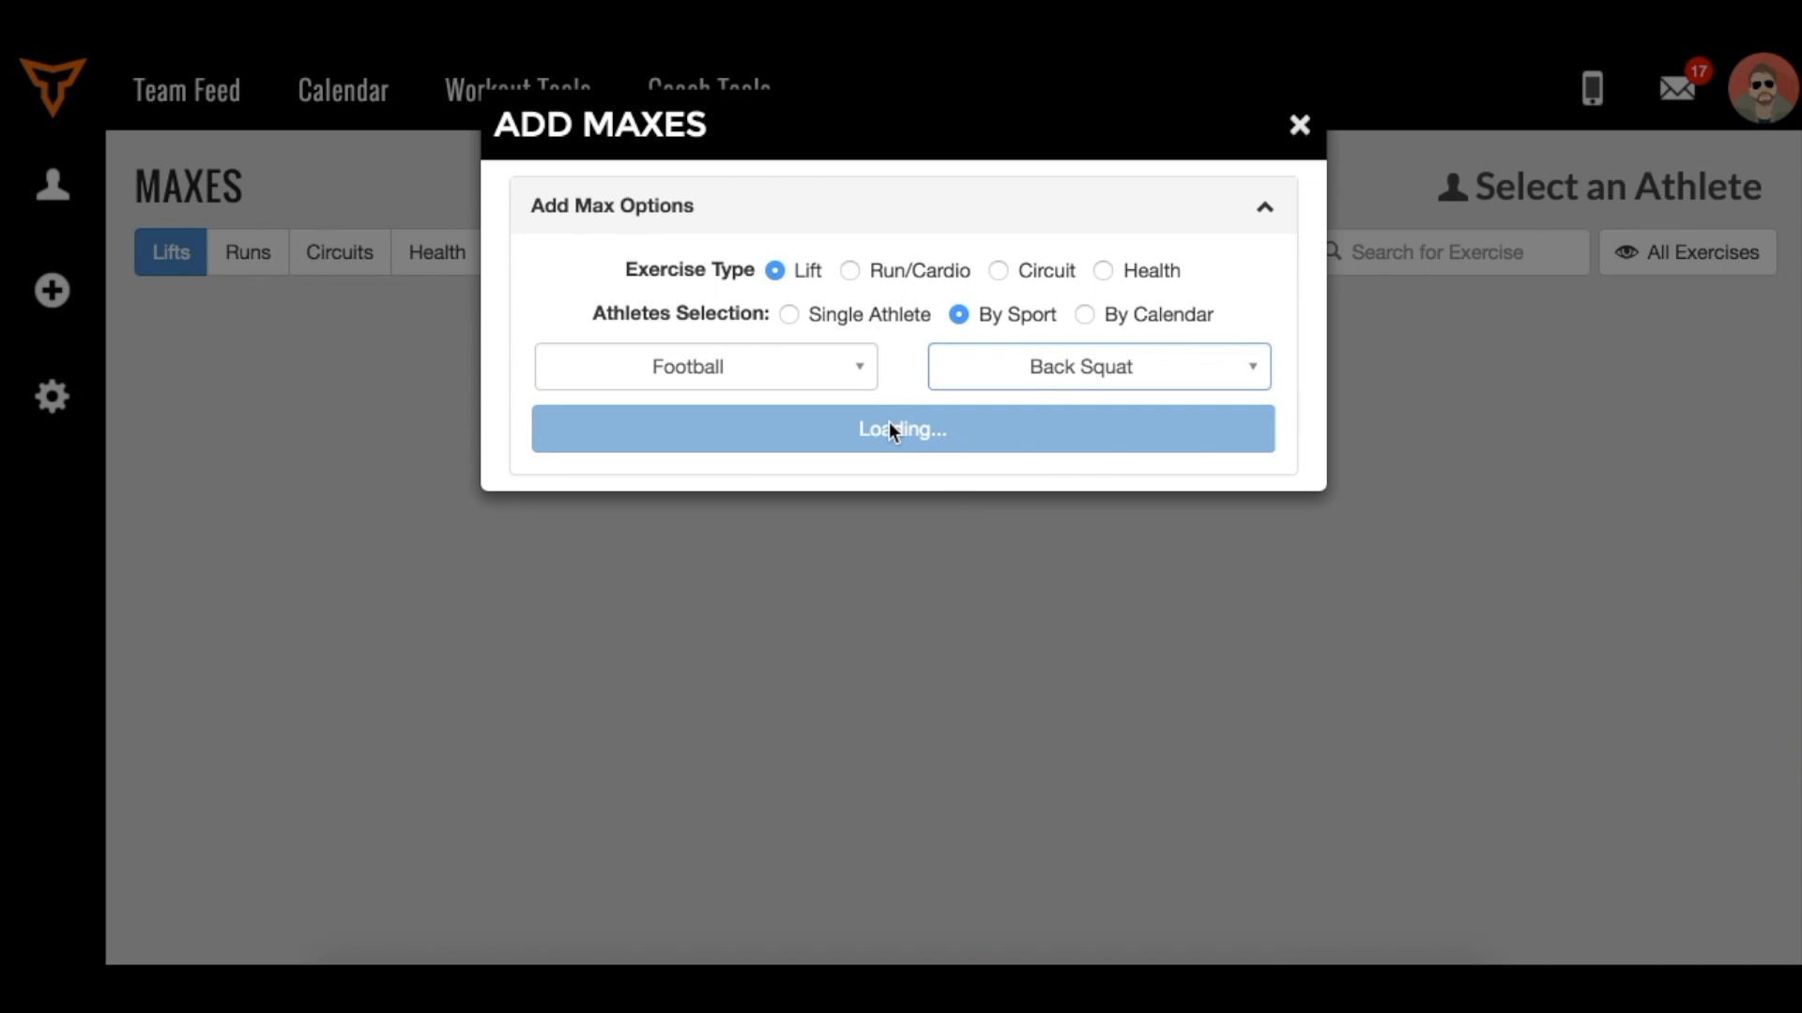
Step: Load the Football Back Squat sheet and mark entries as current max
click(901, 429)
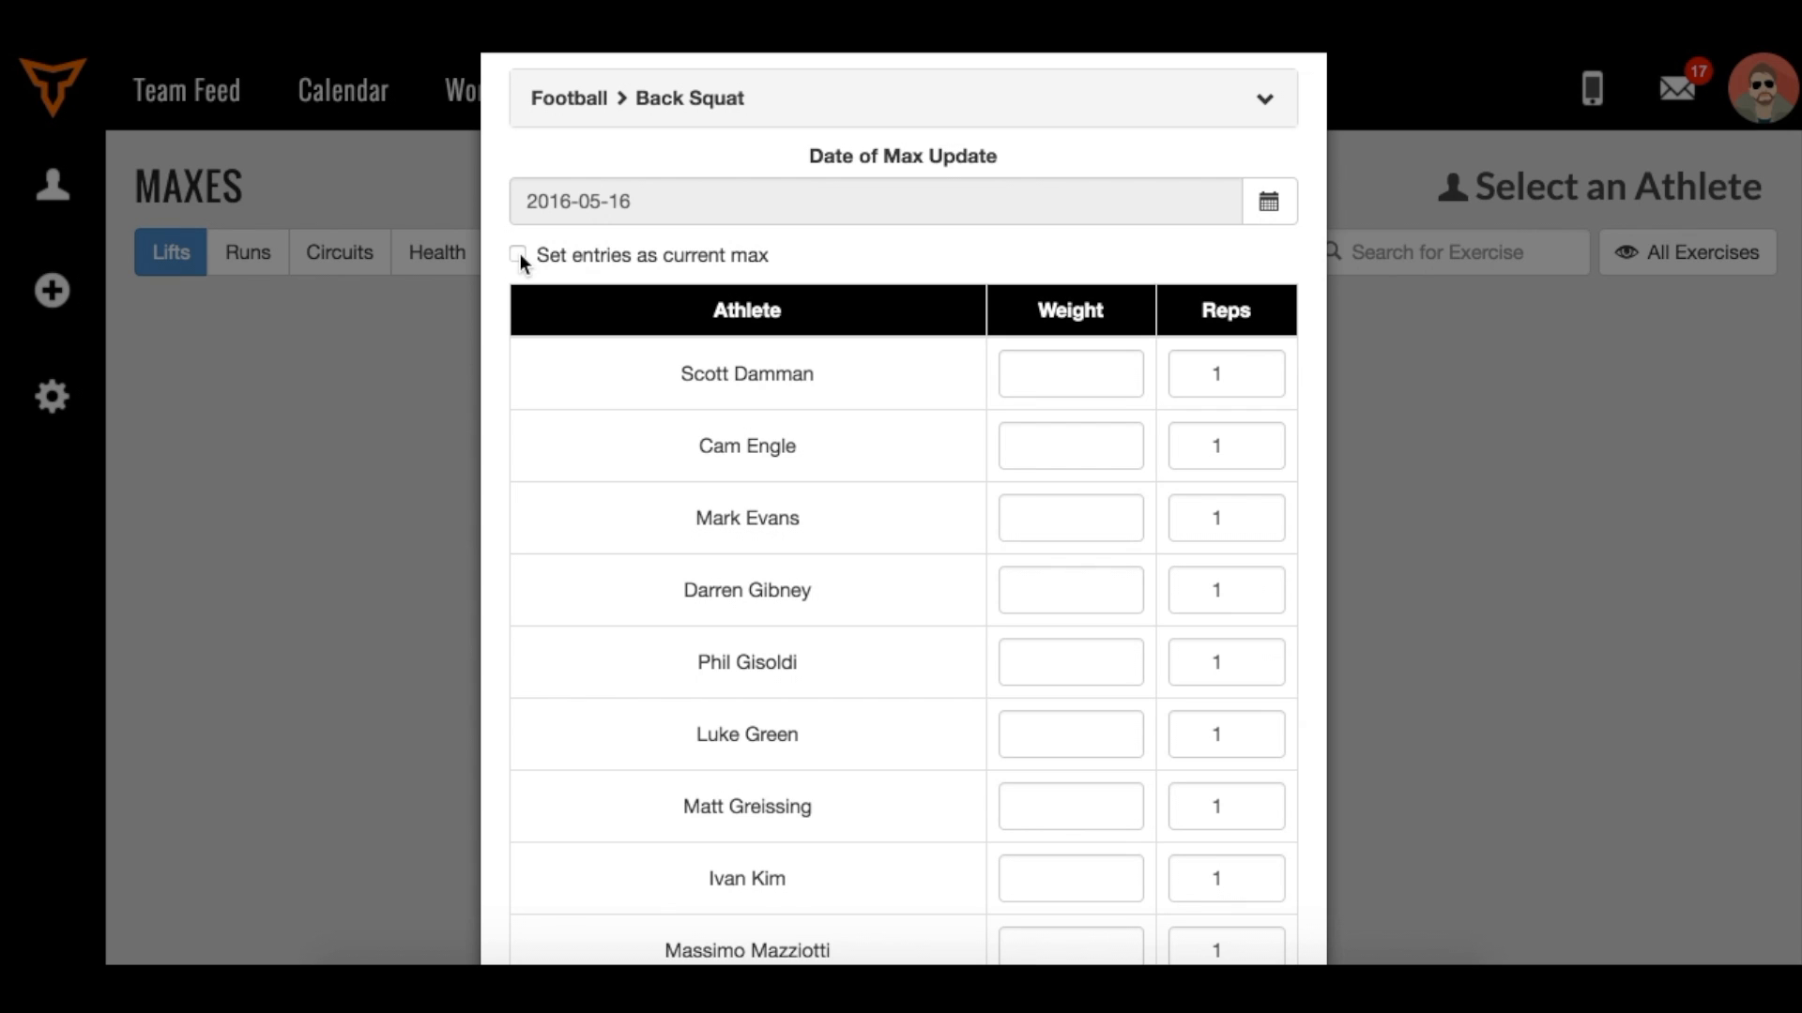
click(517, 254)
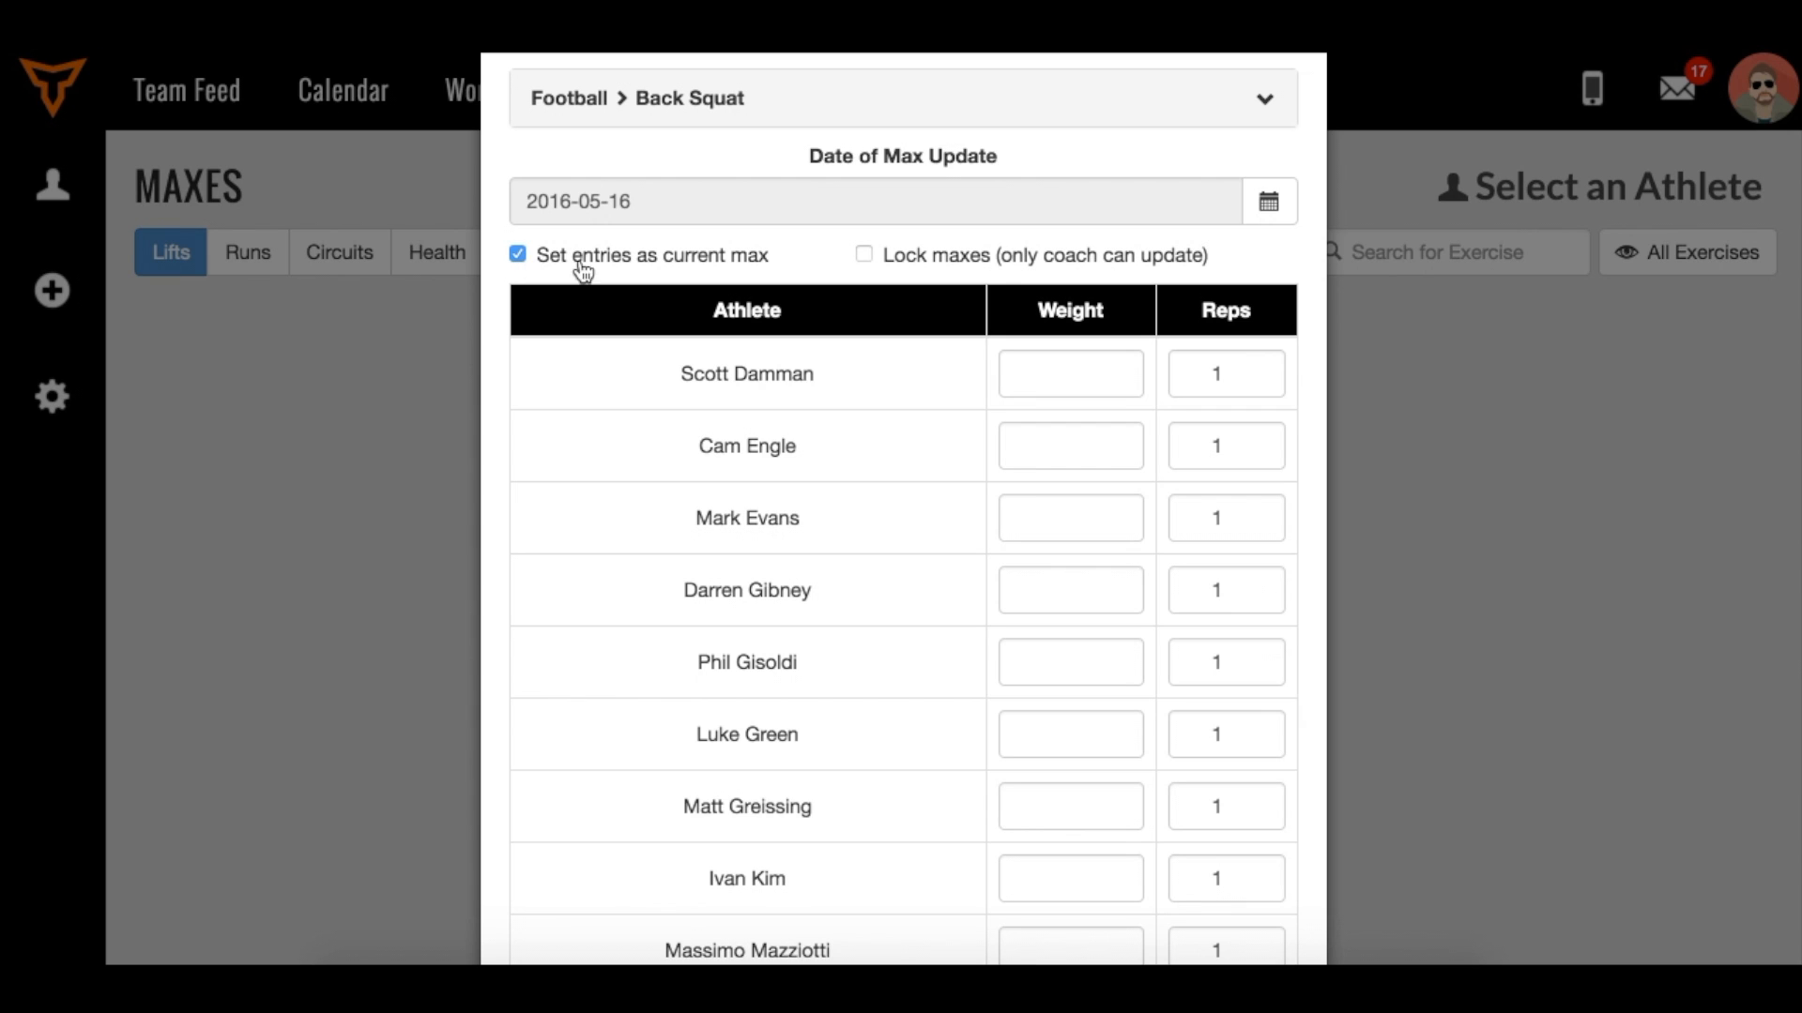
mouse_move(833, 266)
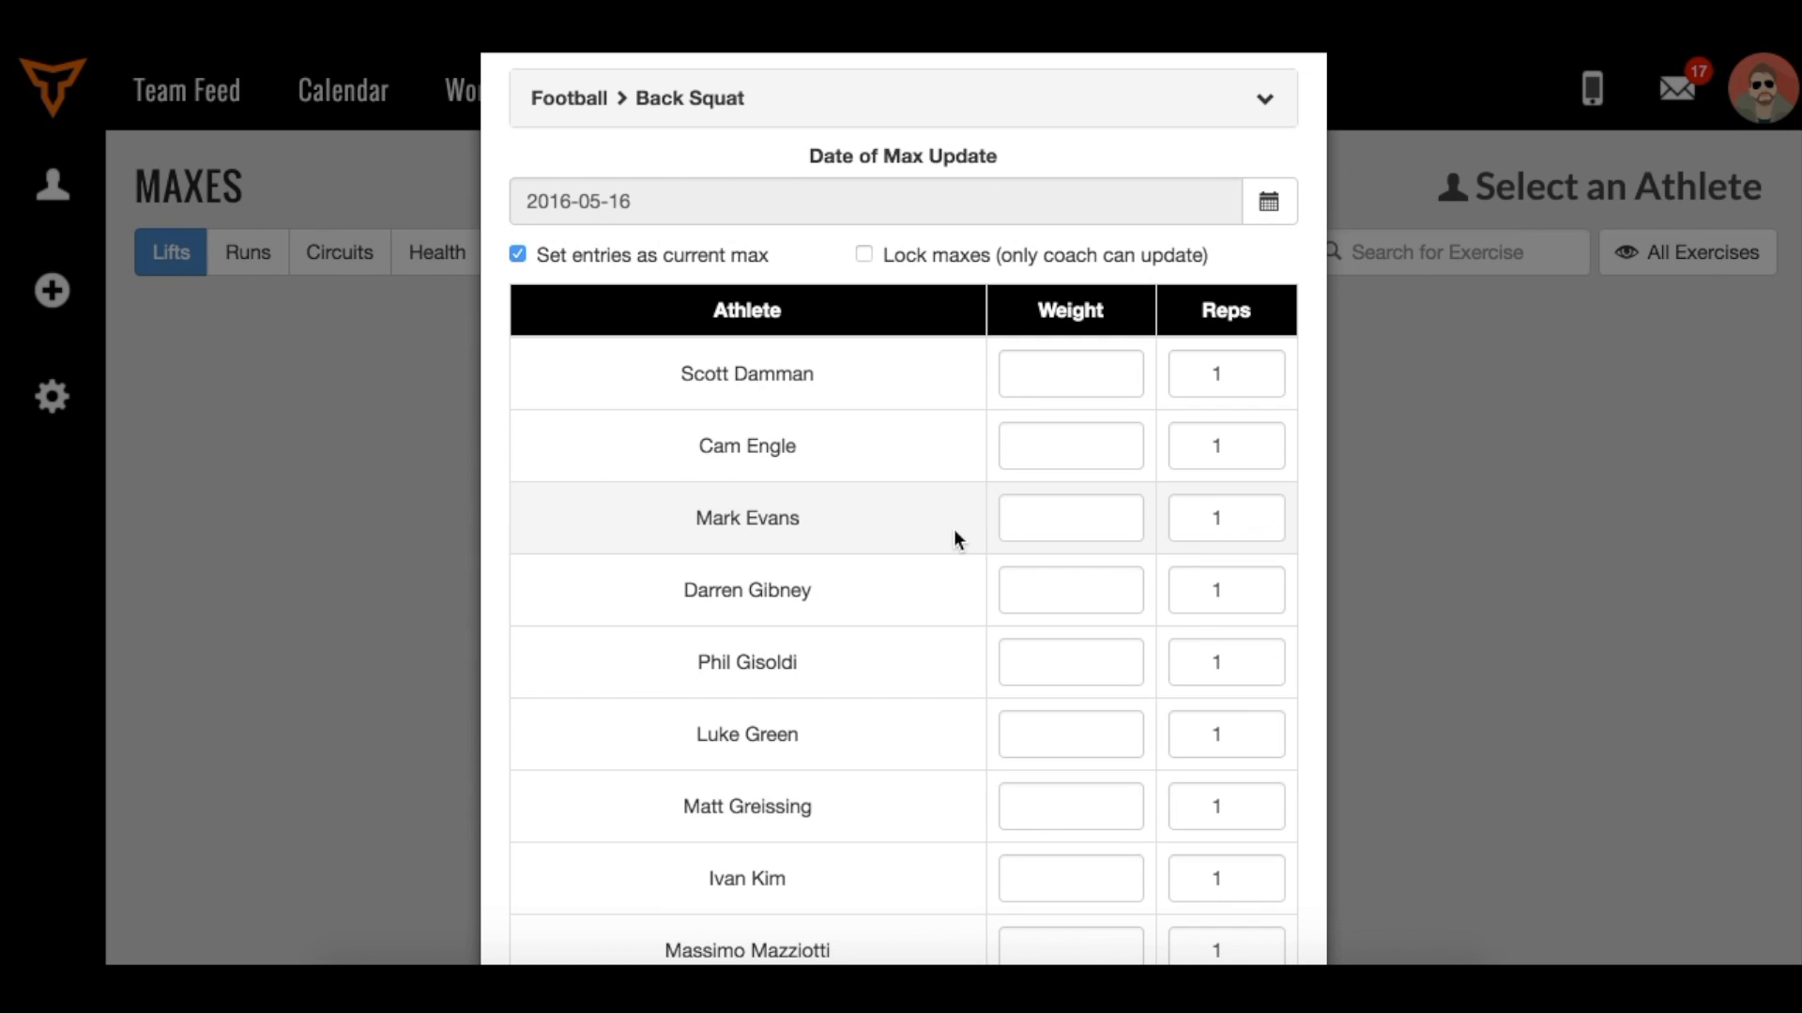
mouse_move(957, 430)
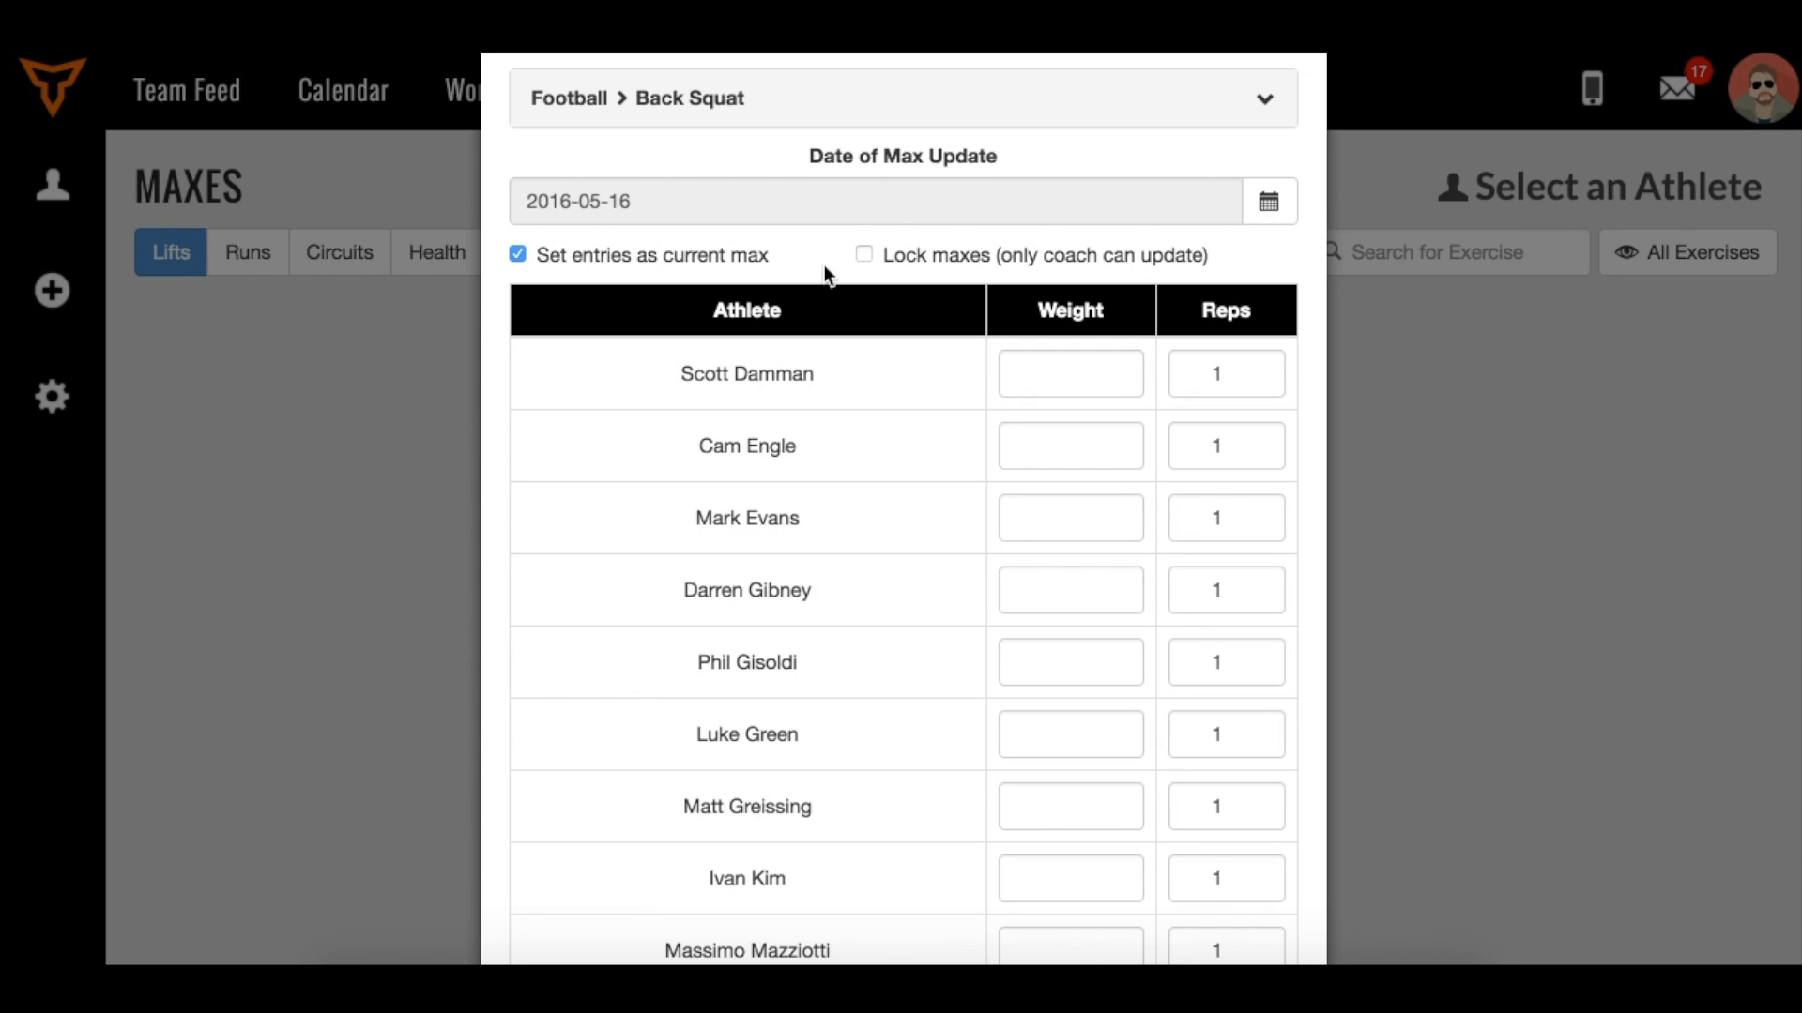
mouse_move(848, 265)
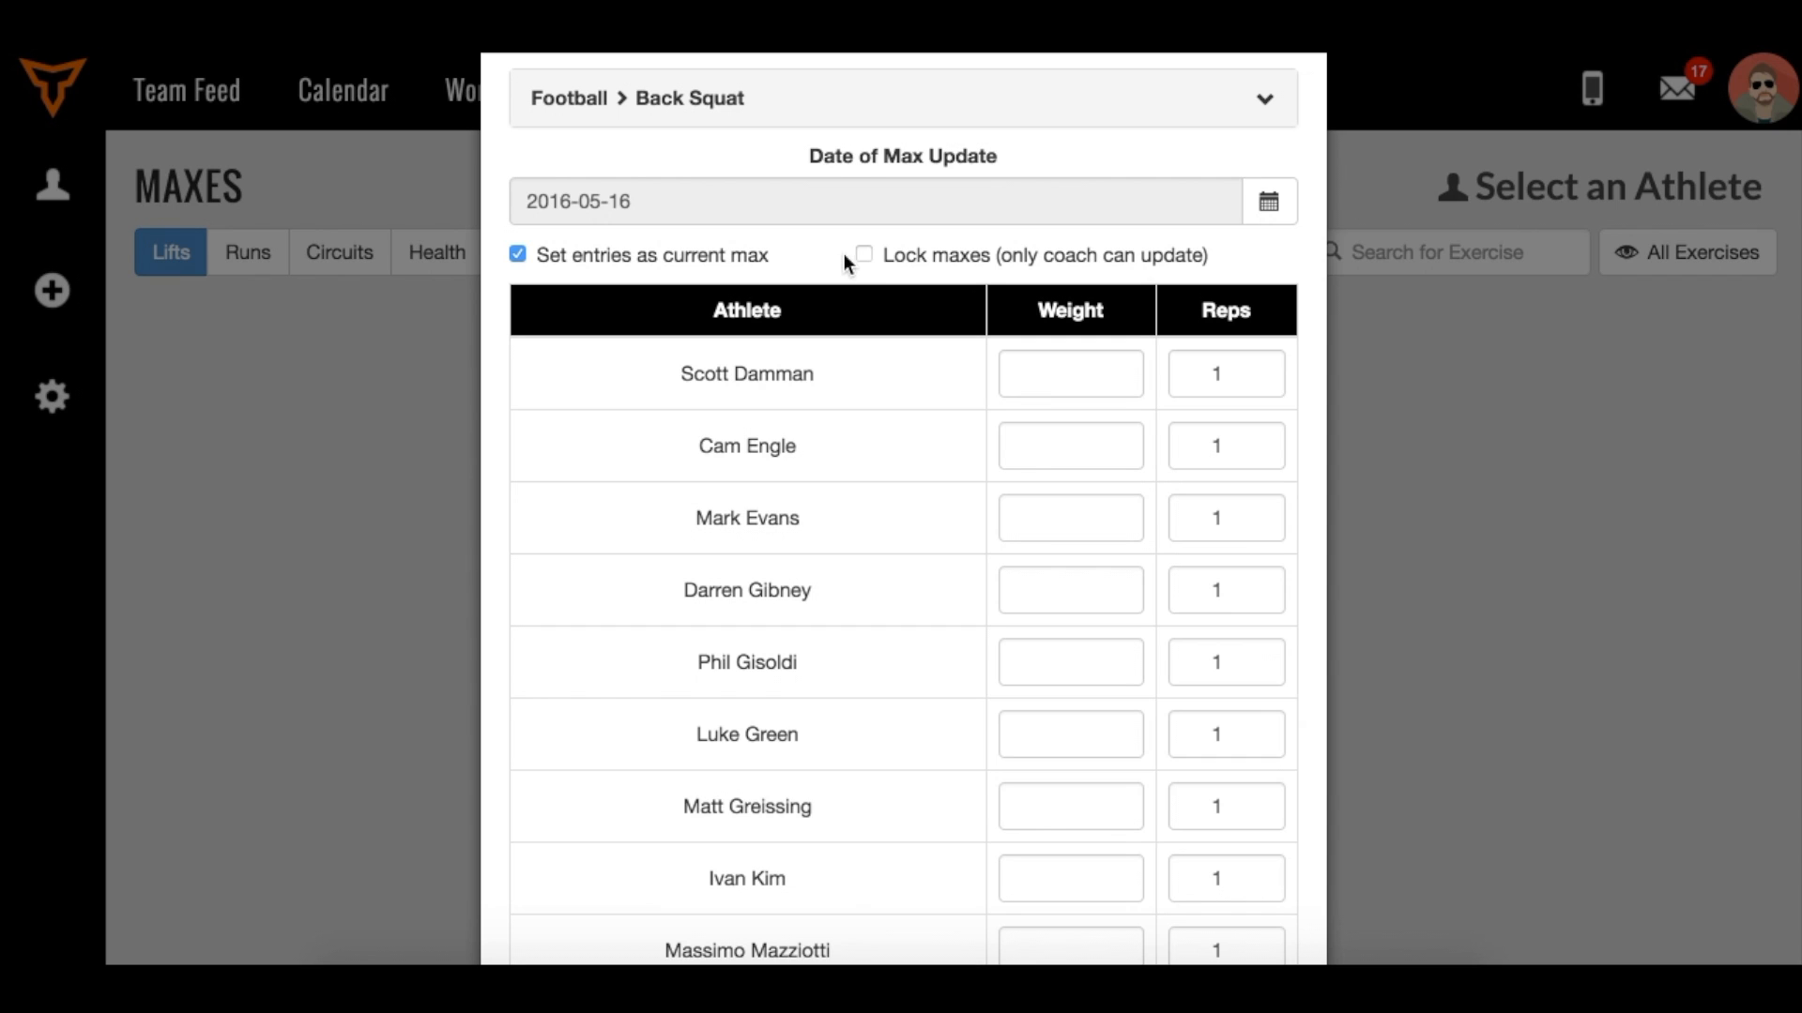
Step: Enter Back Squat weights 155 and 245, set the first athlete's reps to 3, and submit
click(1068, 374)
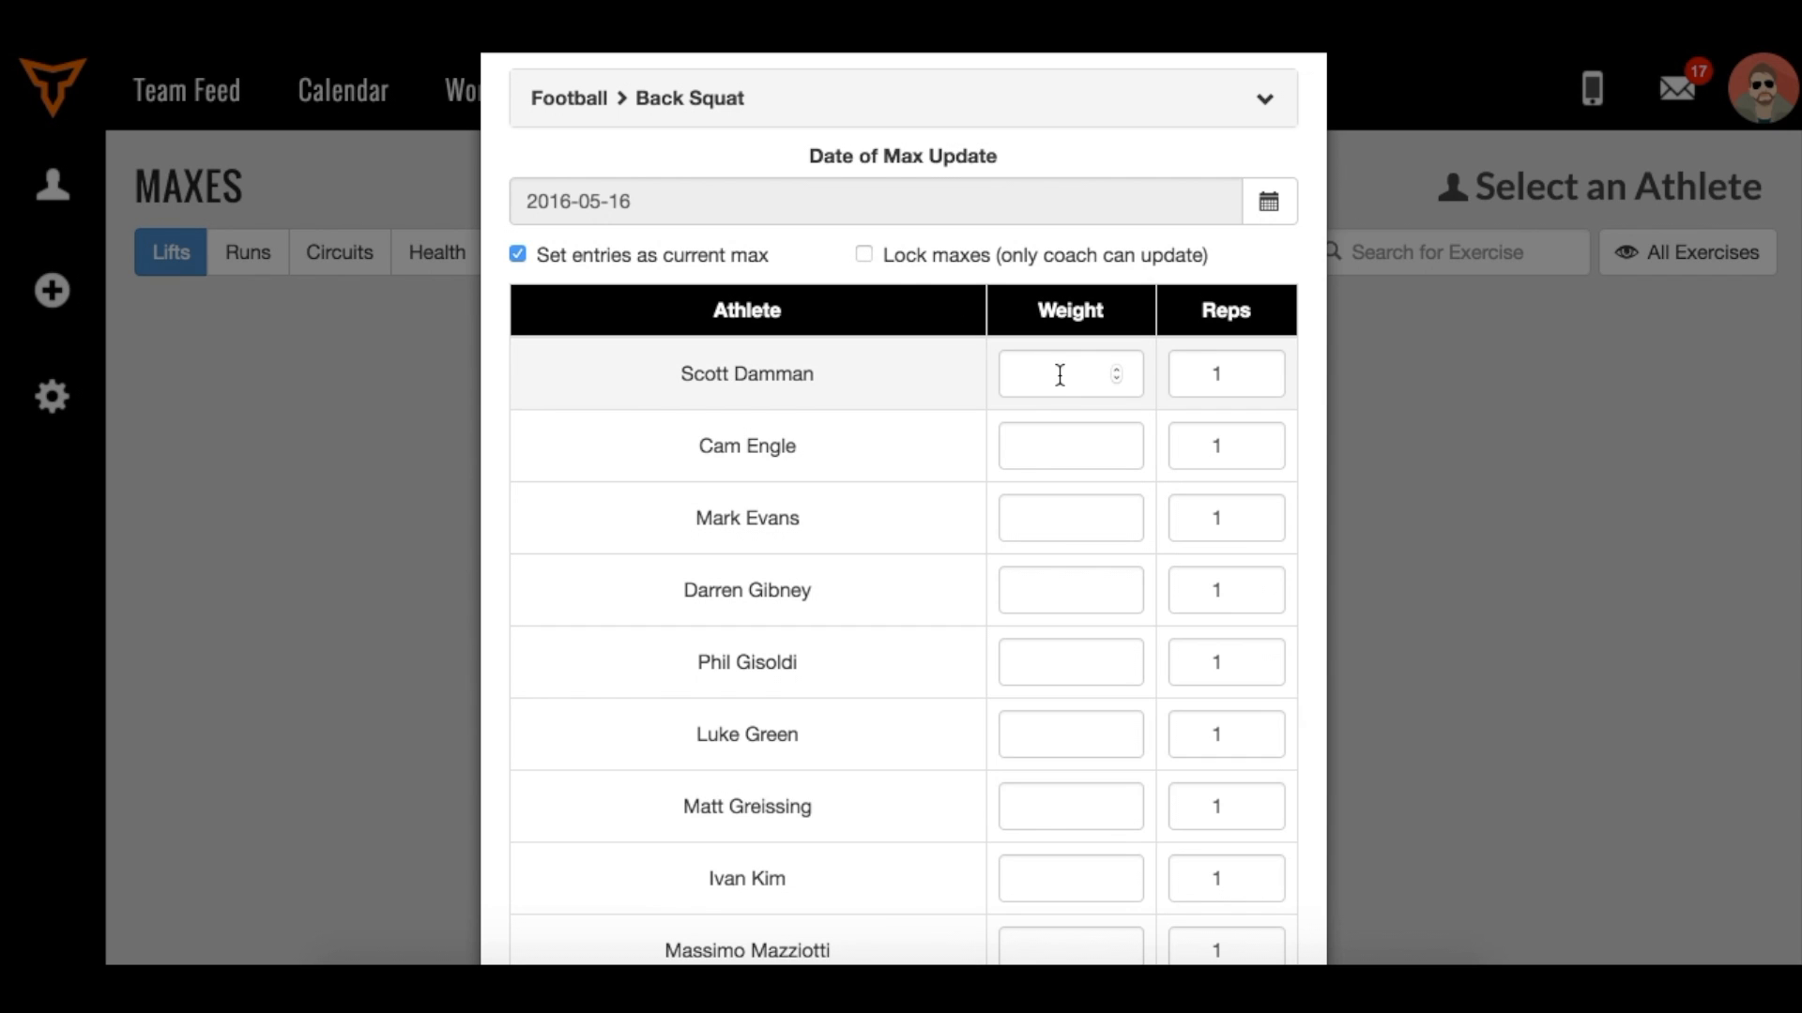
click(1067, 373)
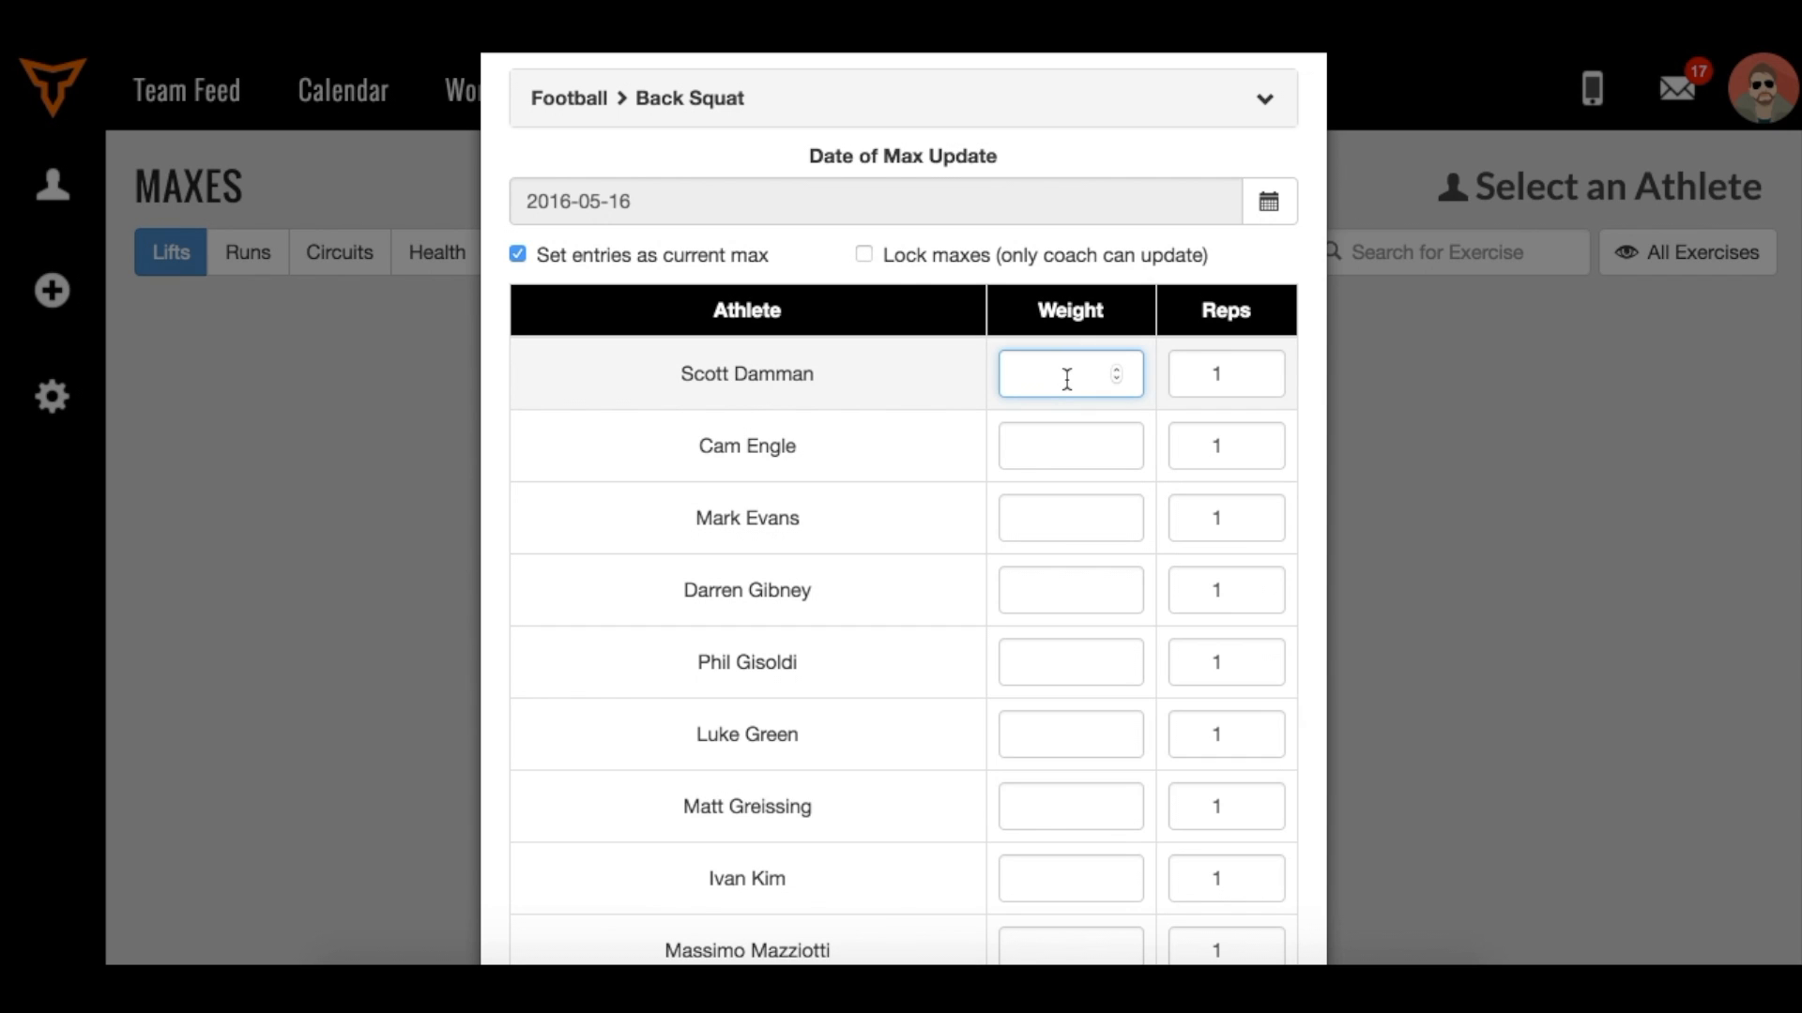
text(155)
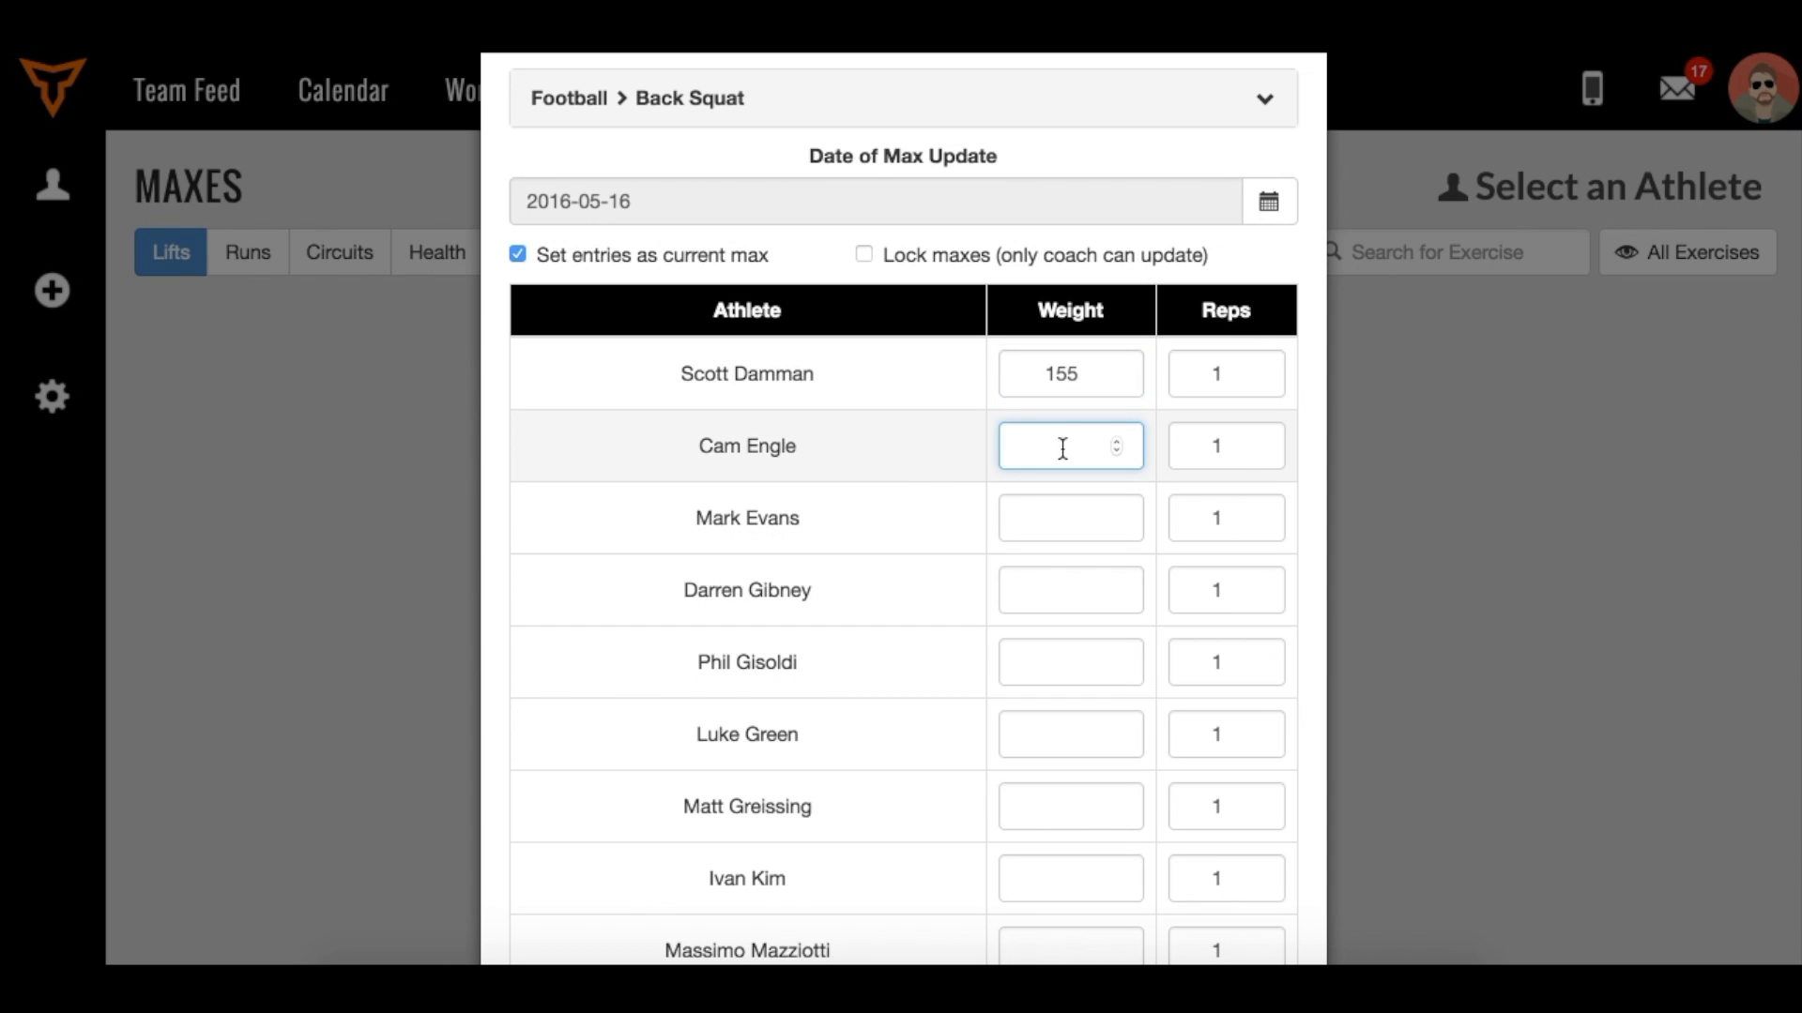
text(245)
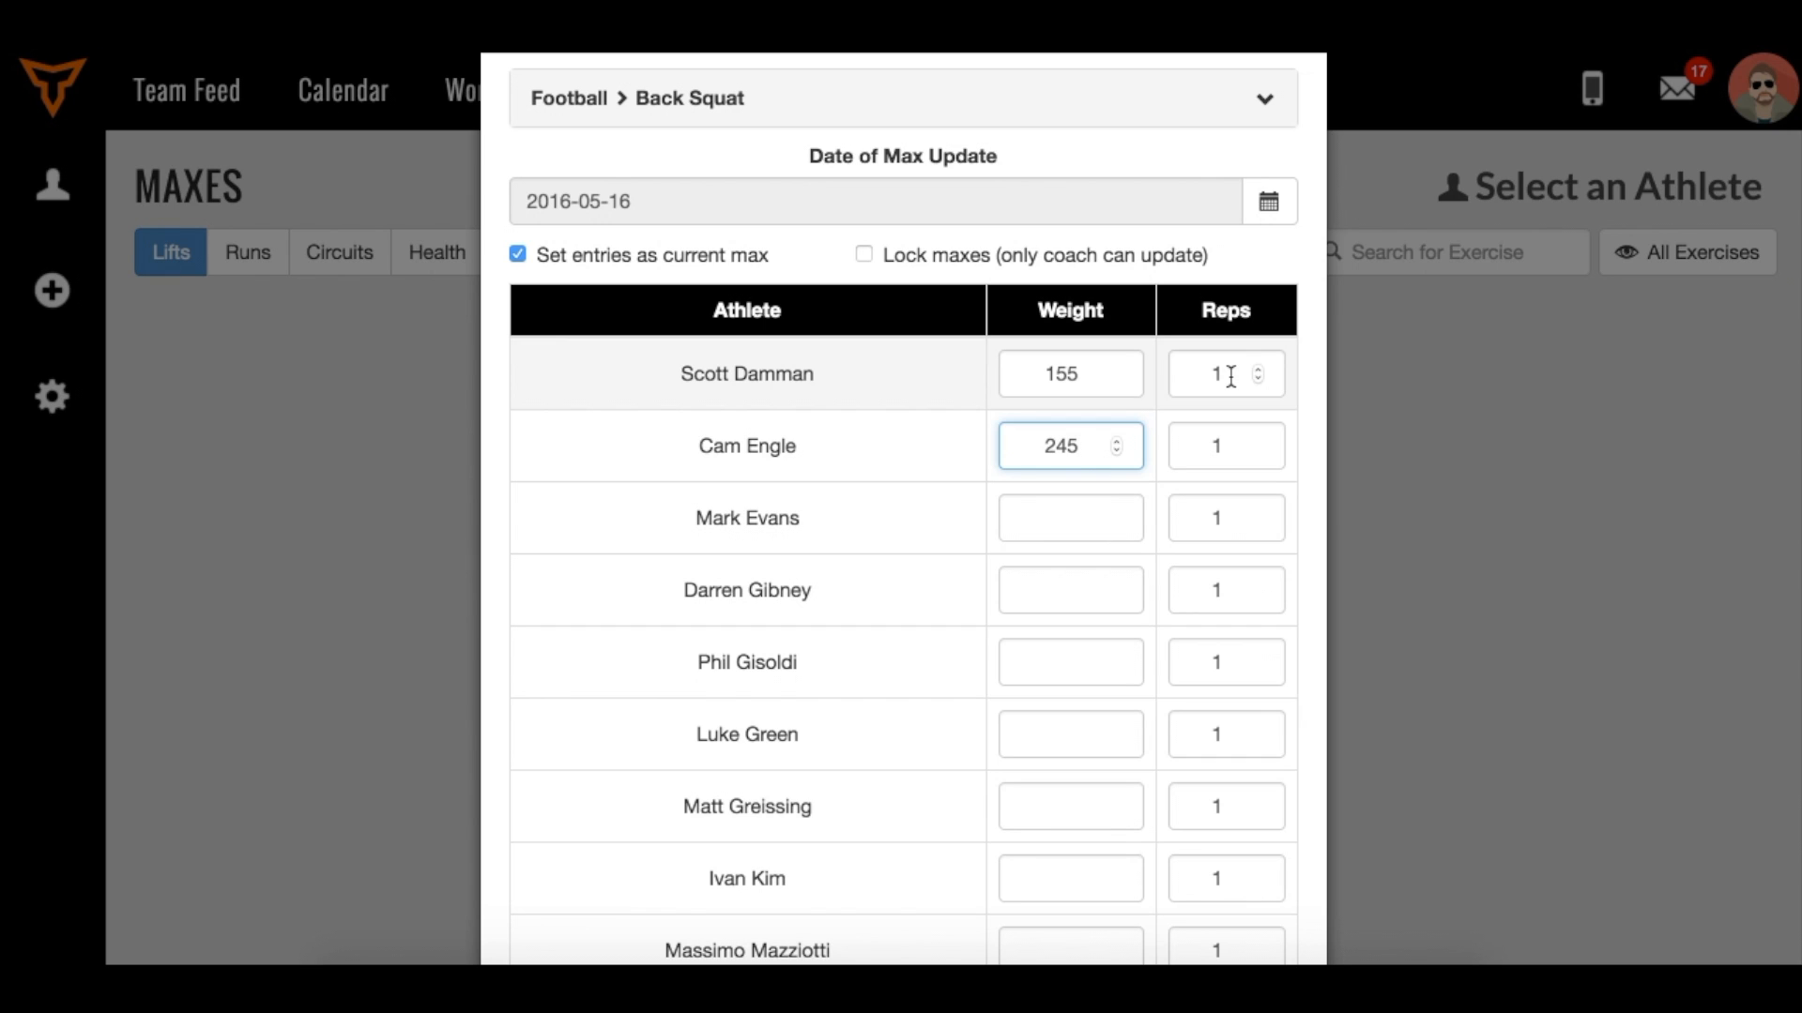
click(1224, 374)
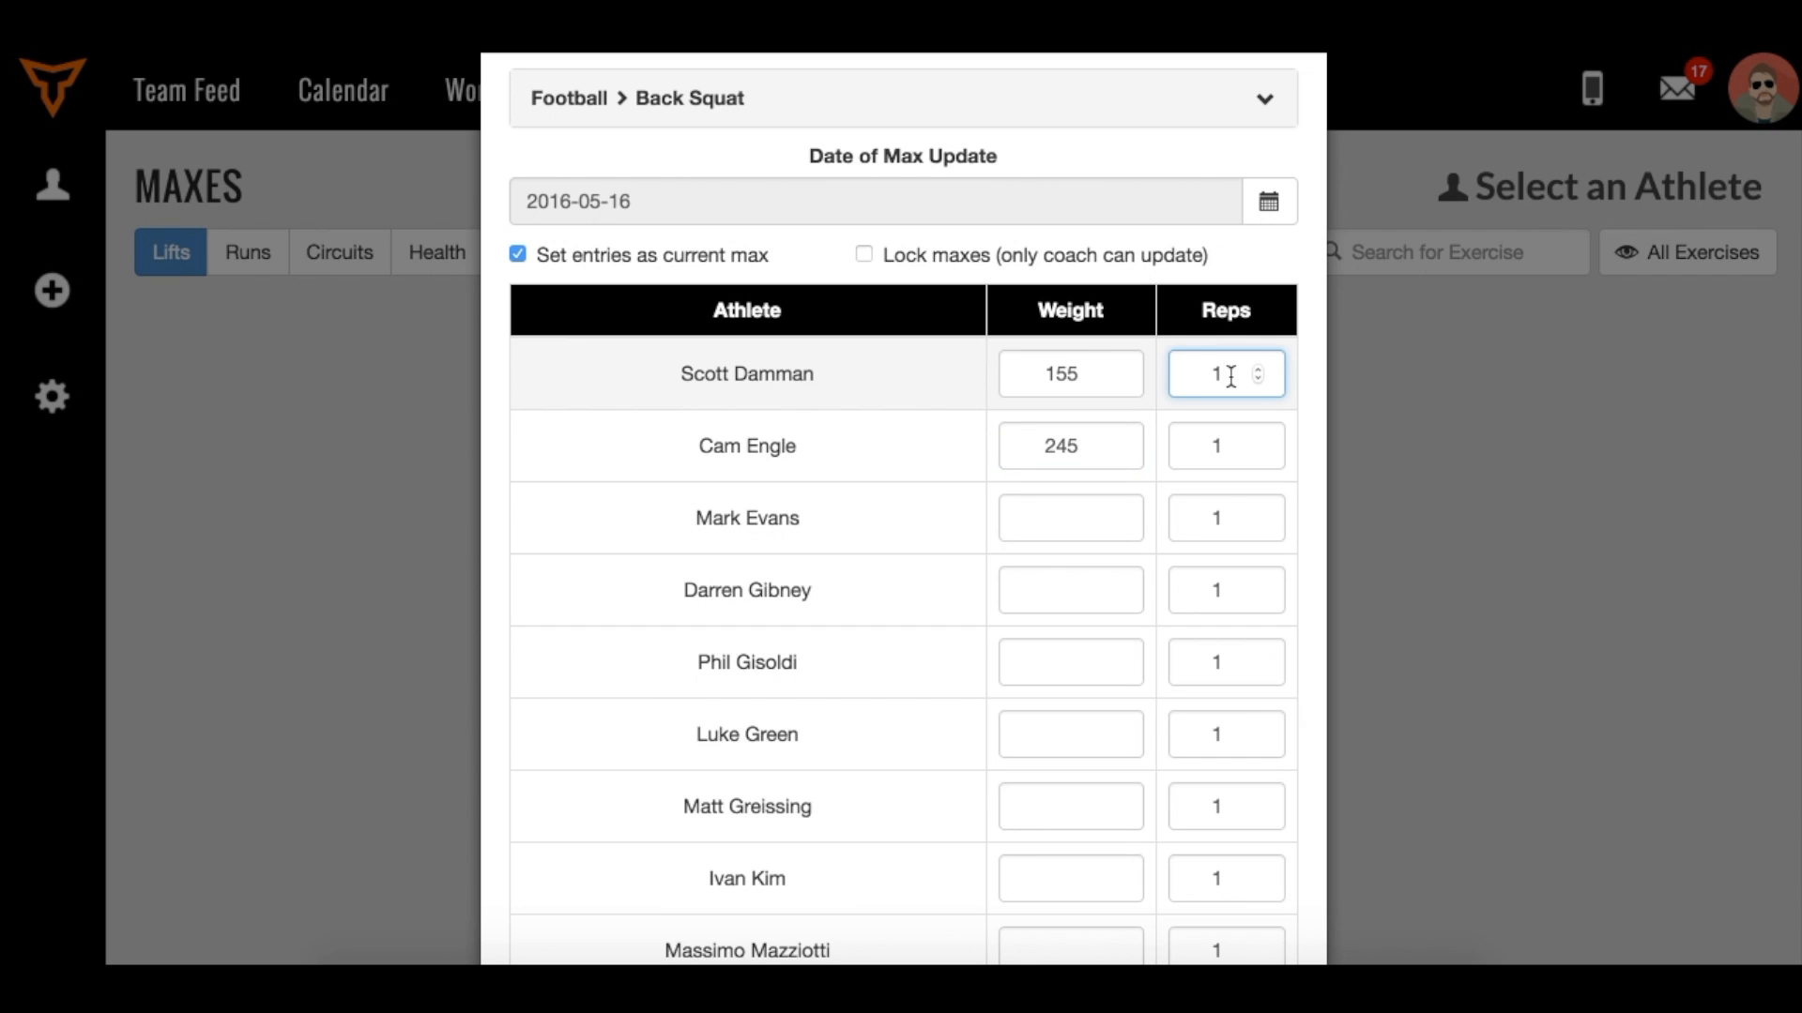
text(3)
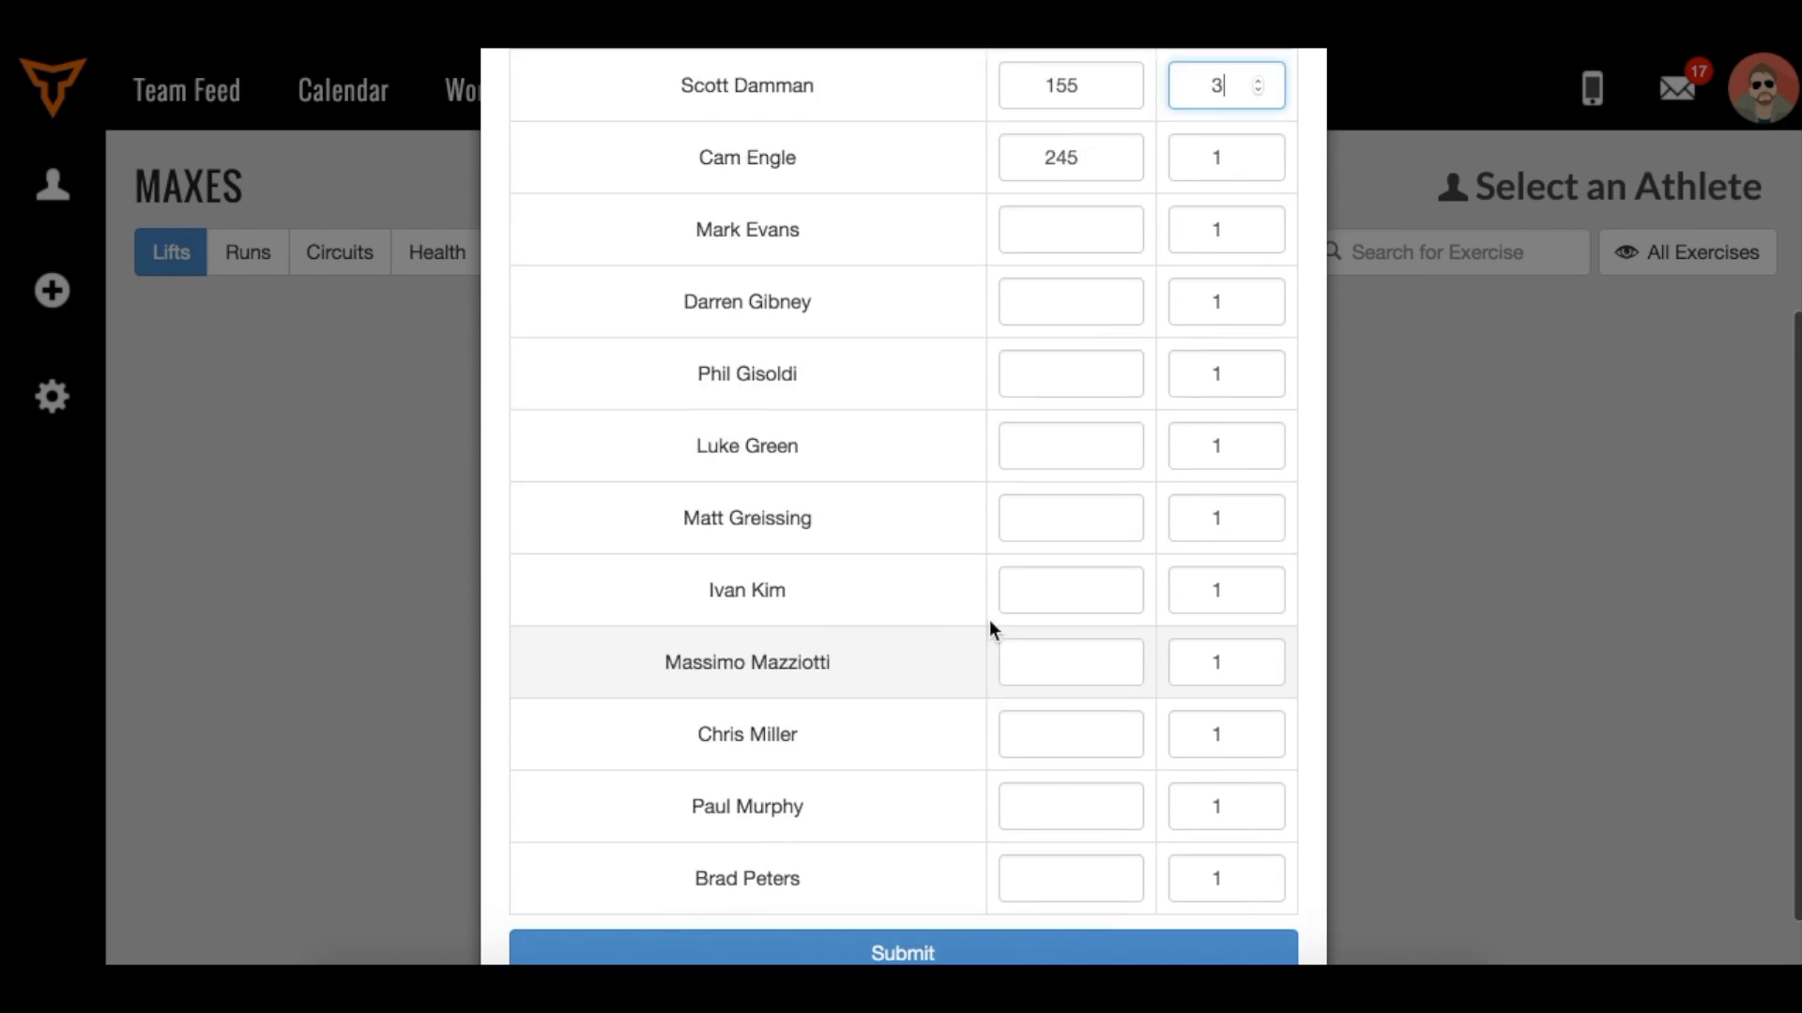
click(901, 953)
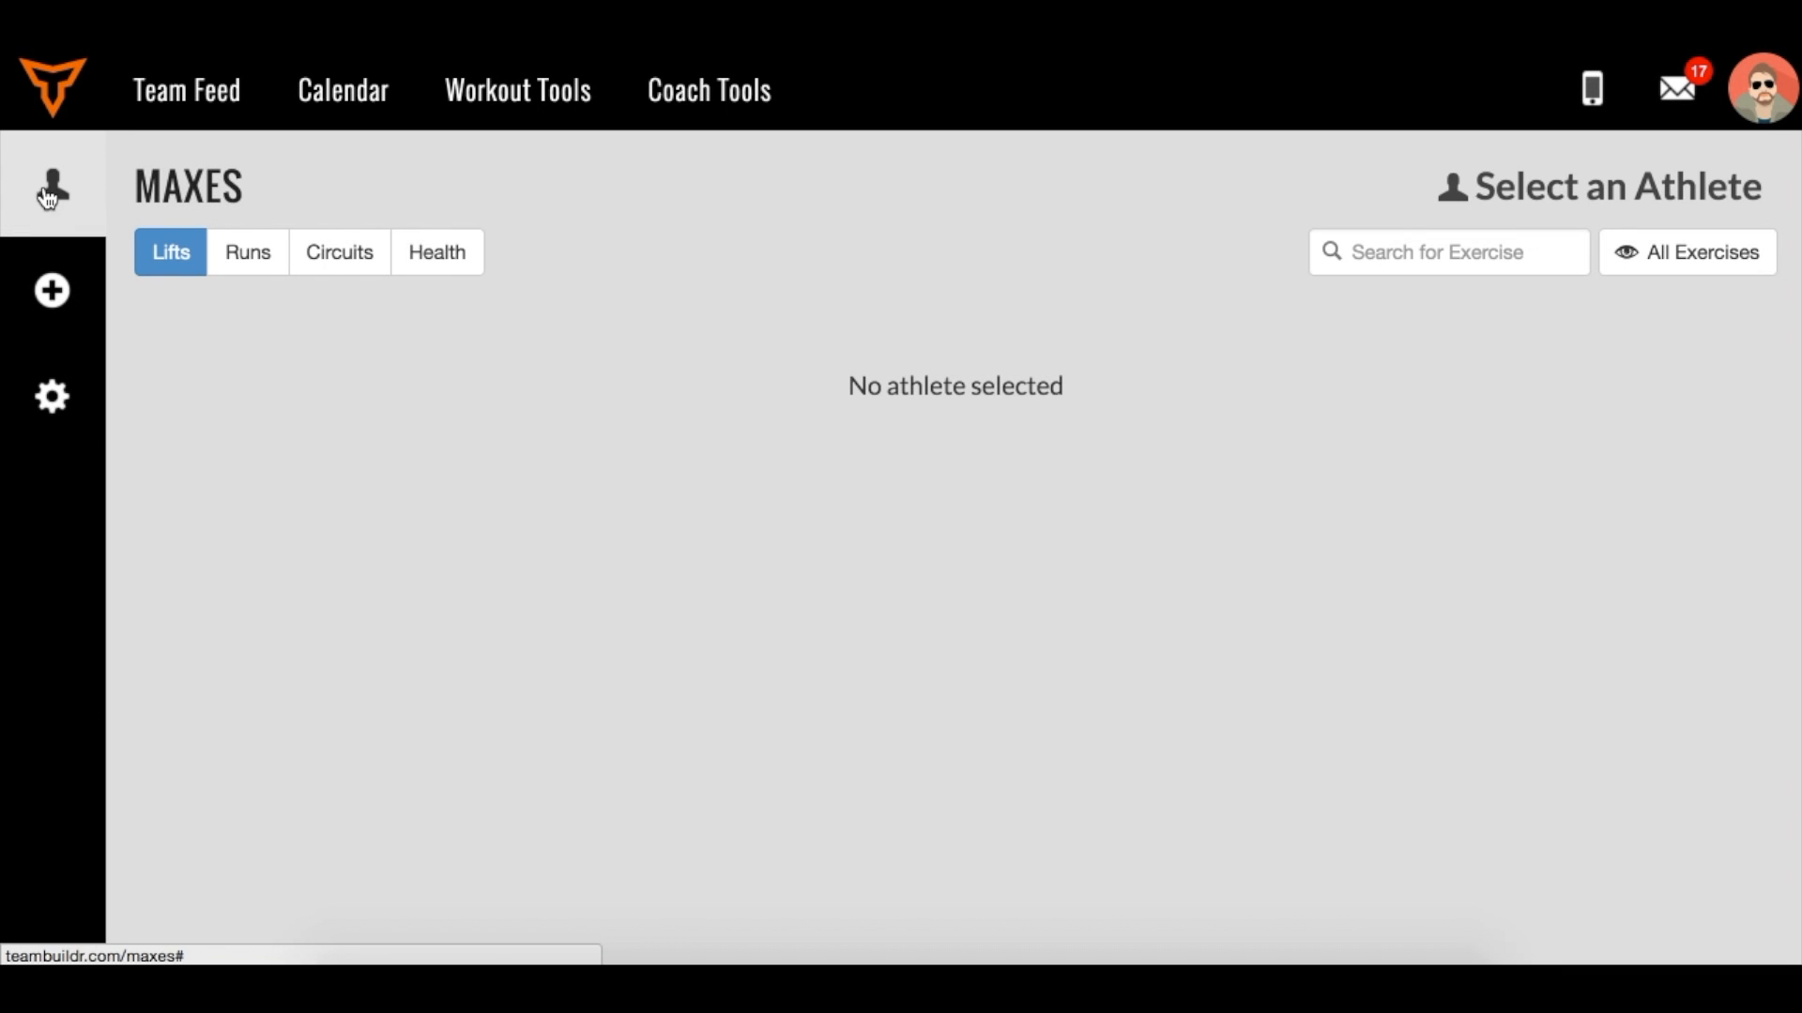
click(50, 188)
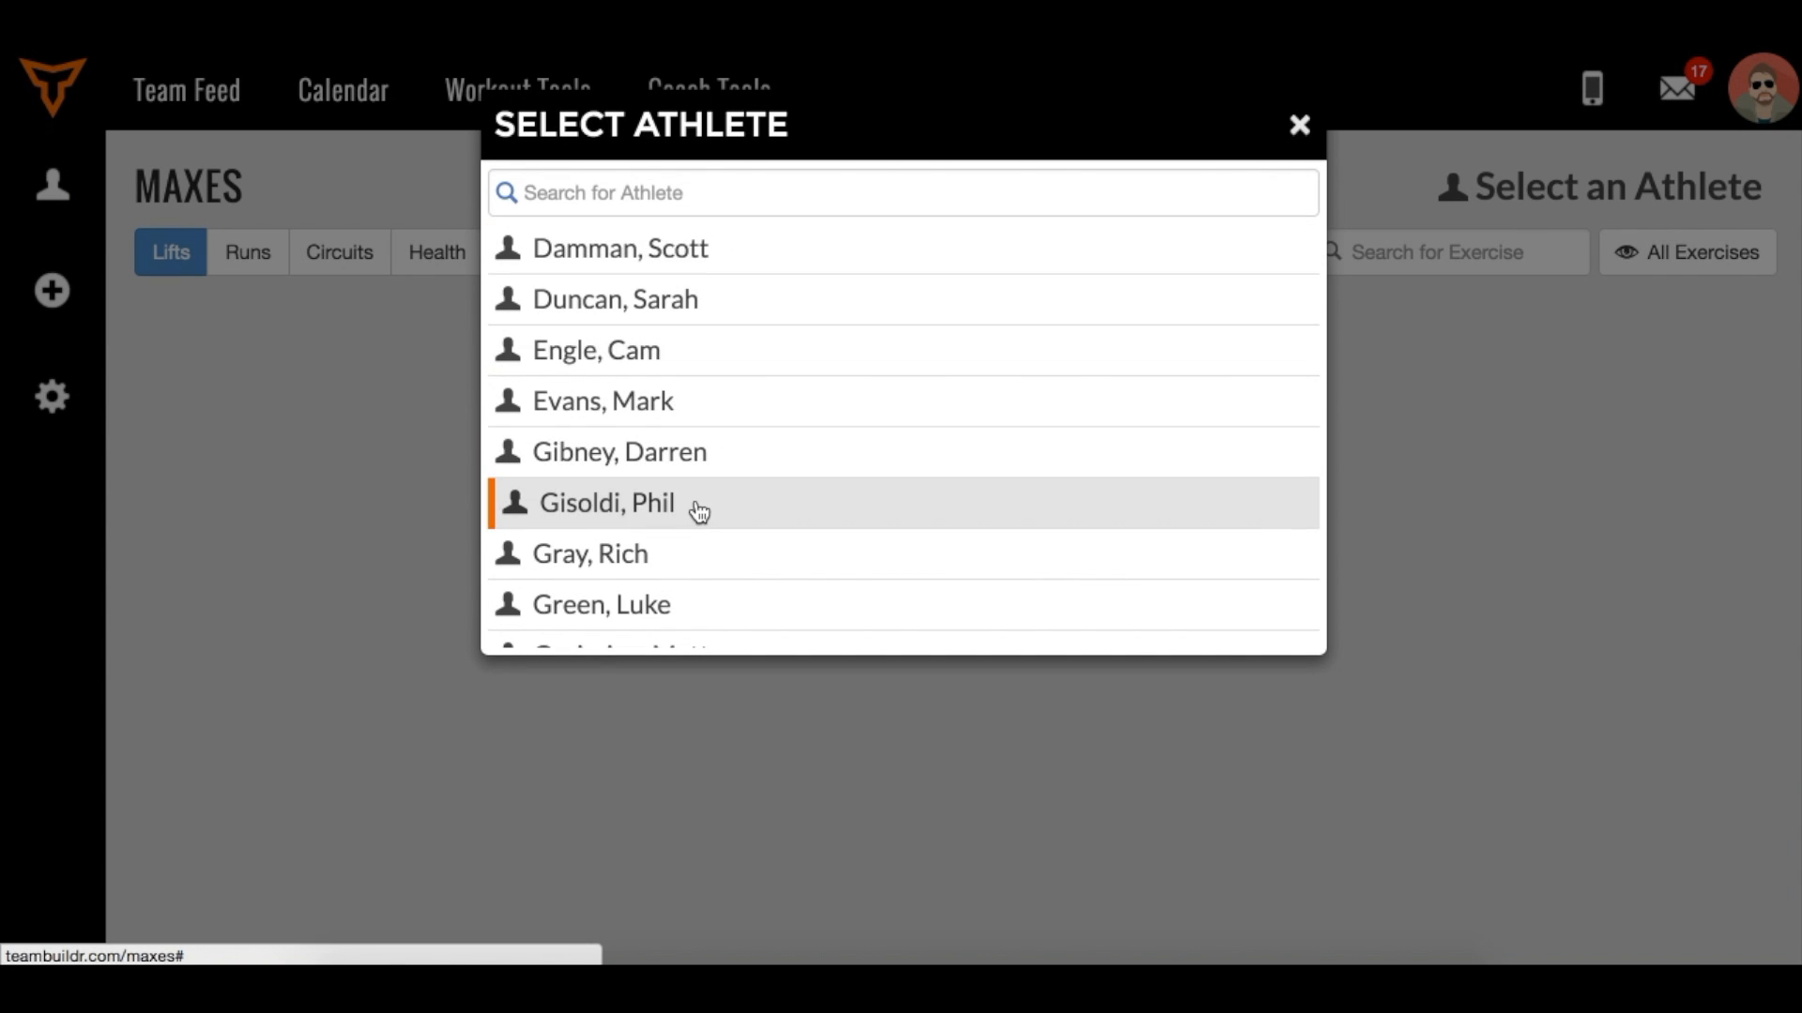
click(619, 247)
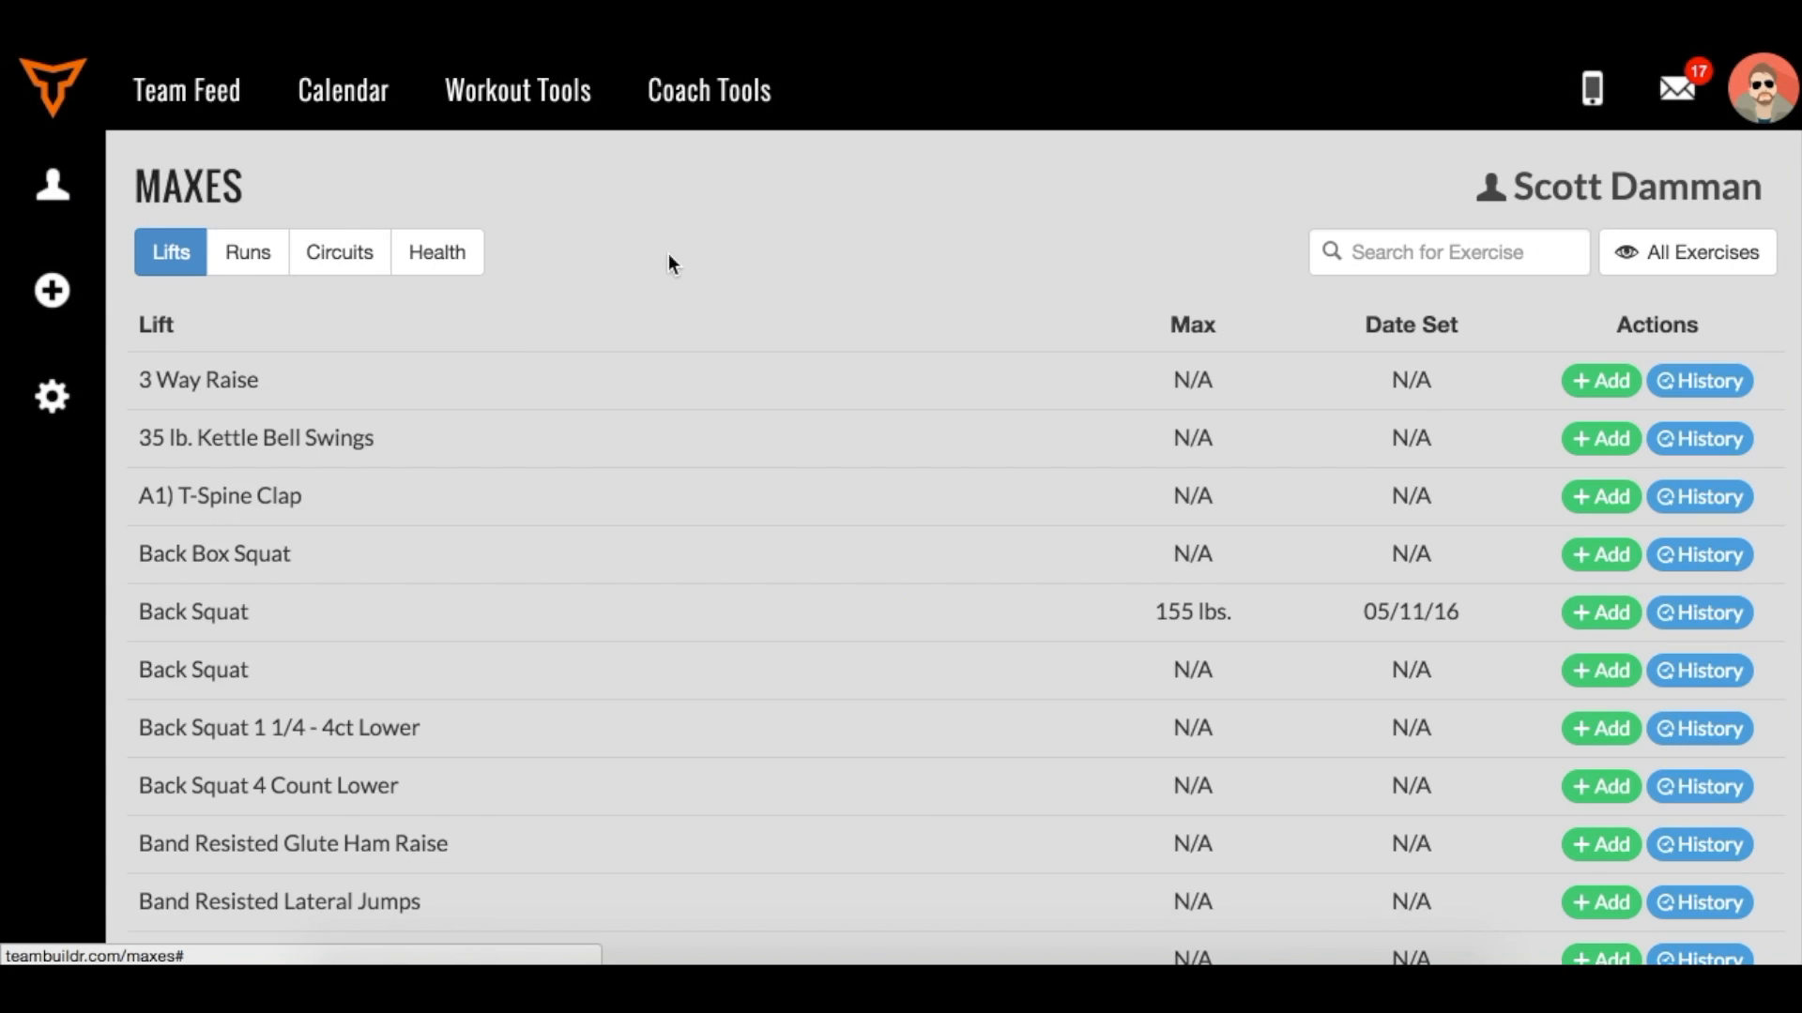
scroll(down, 3)
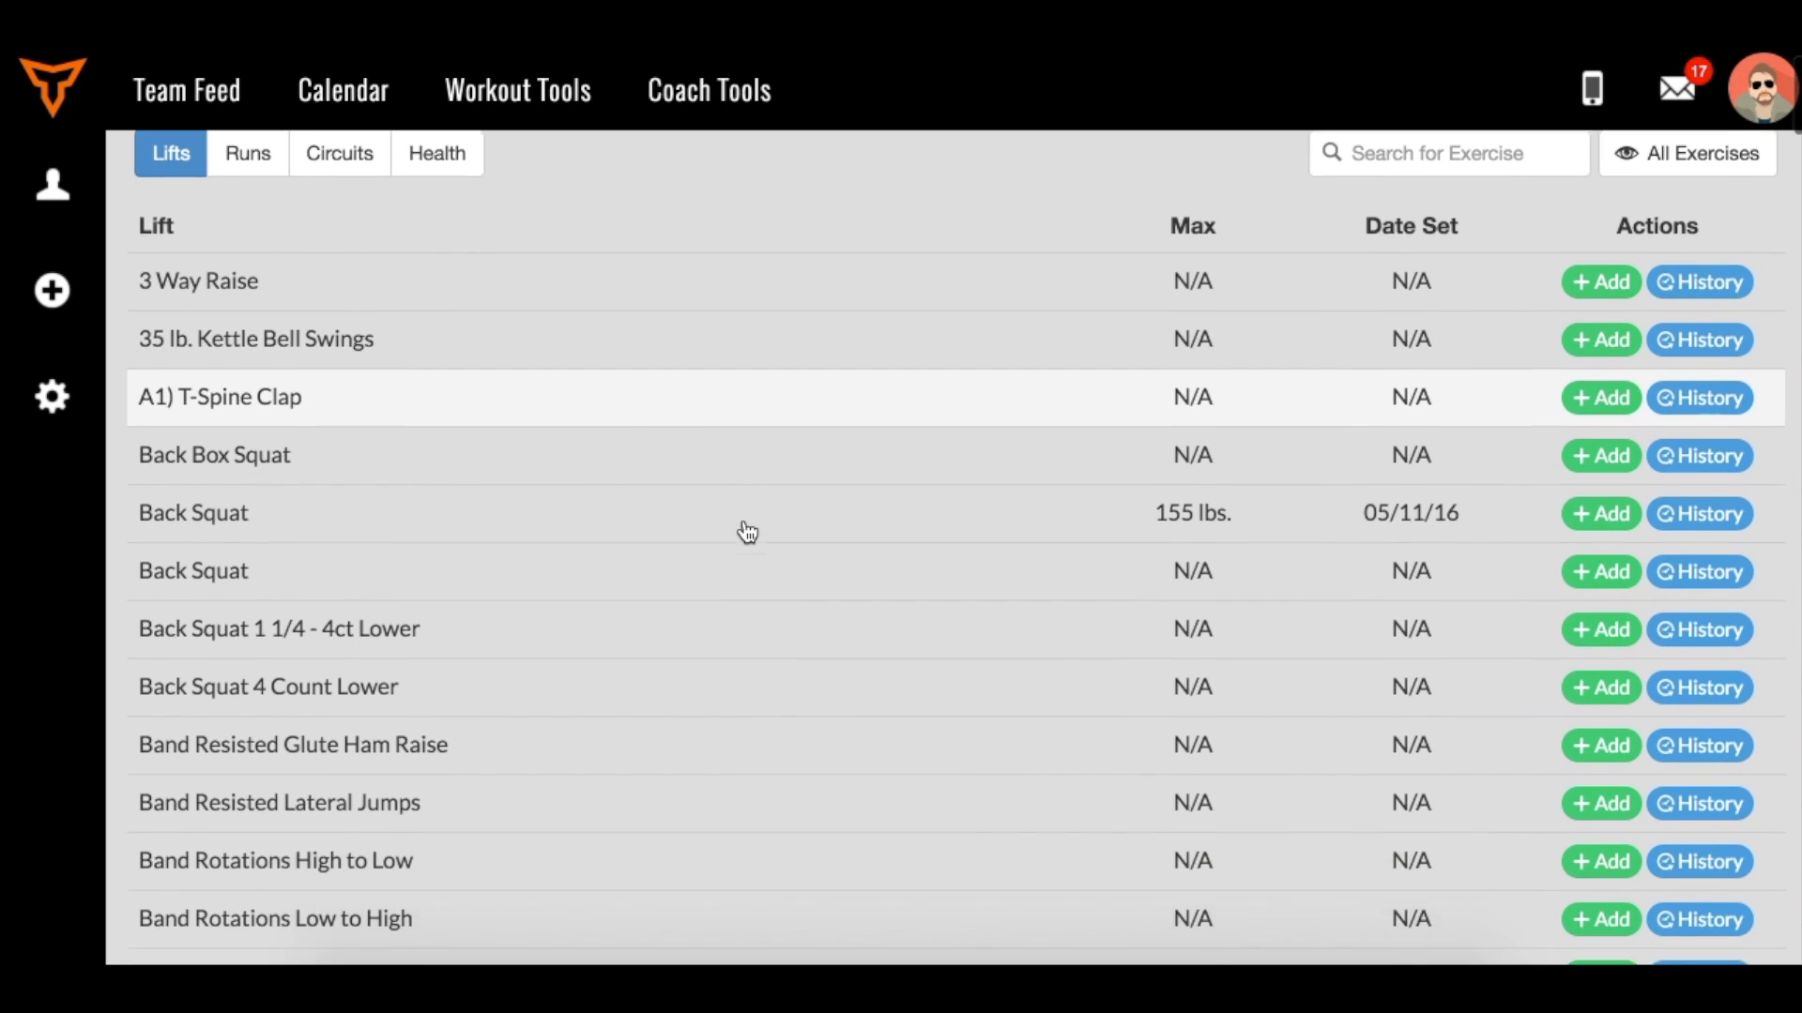
scroll(down, 3)
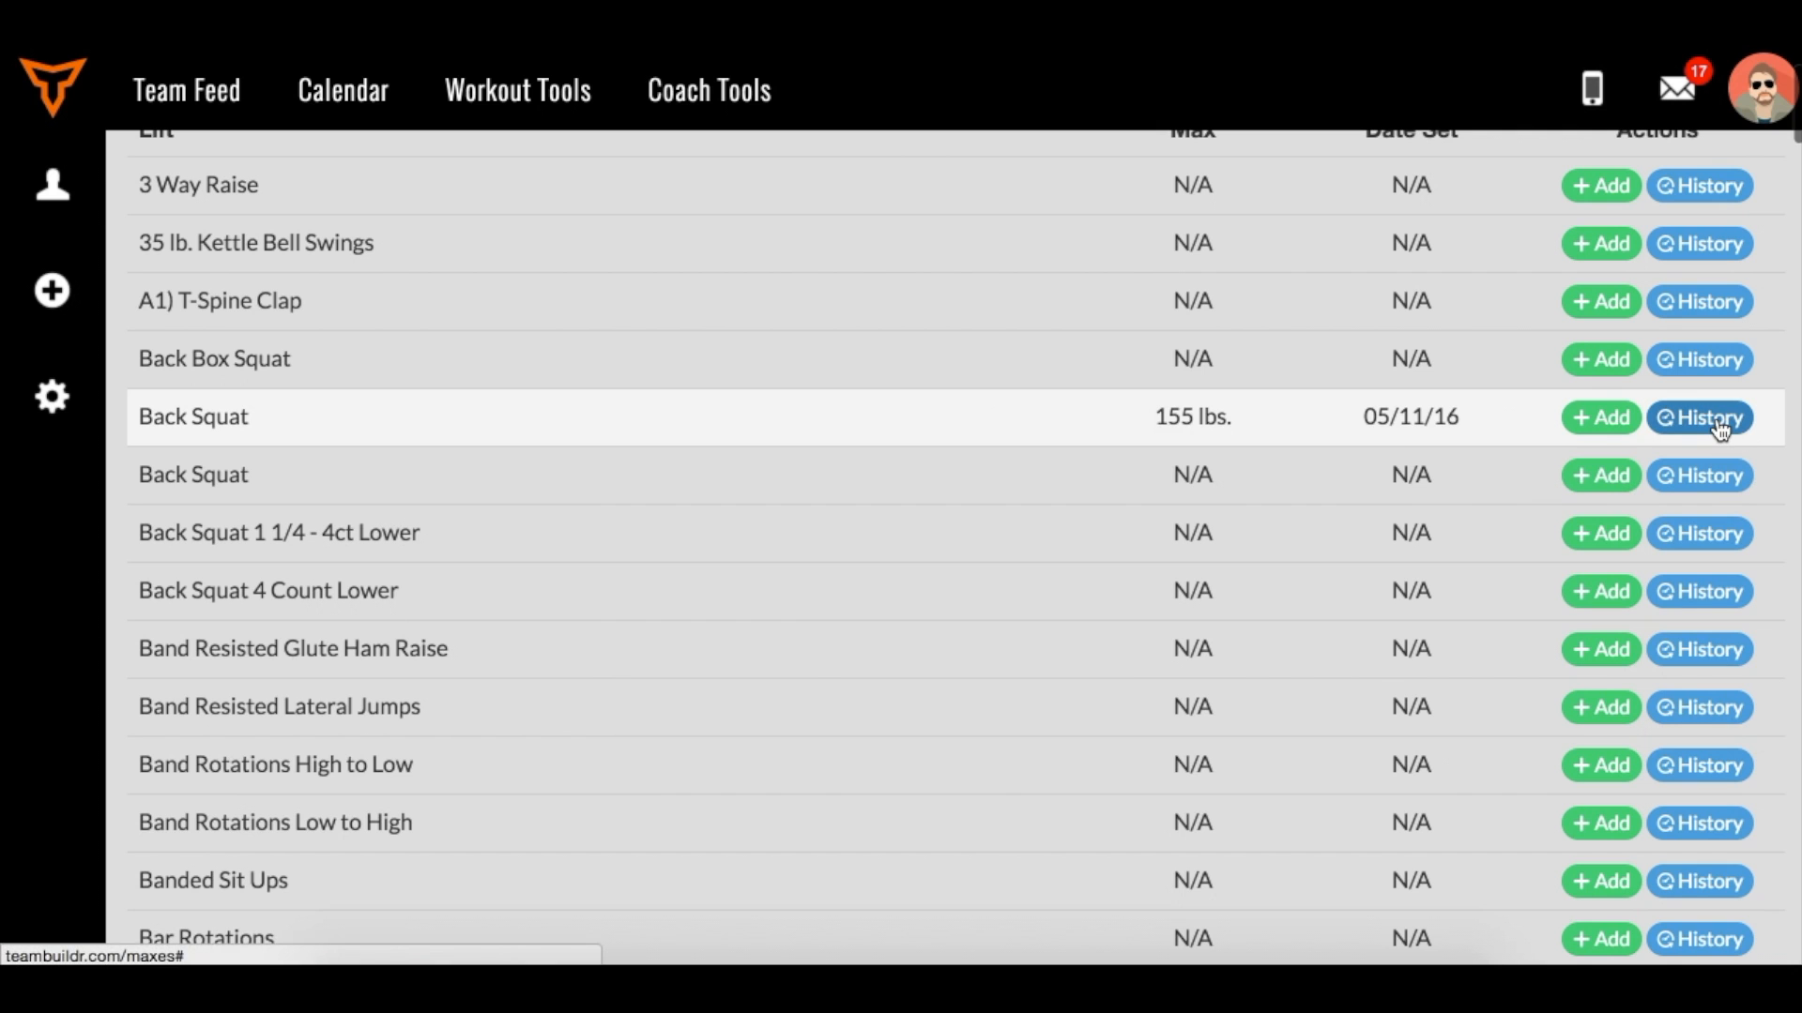
click(1698, 417)
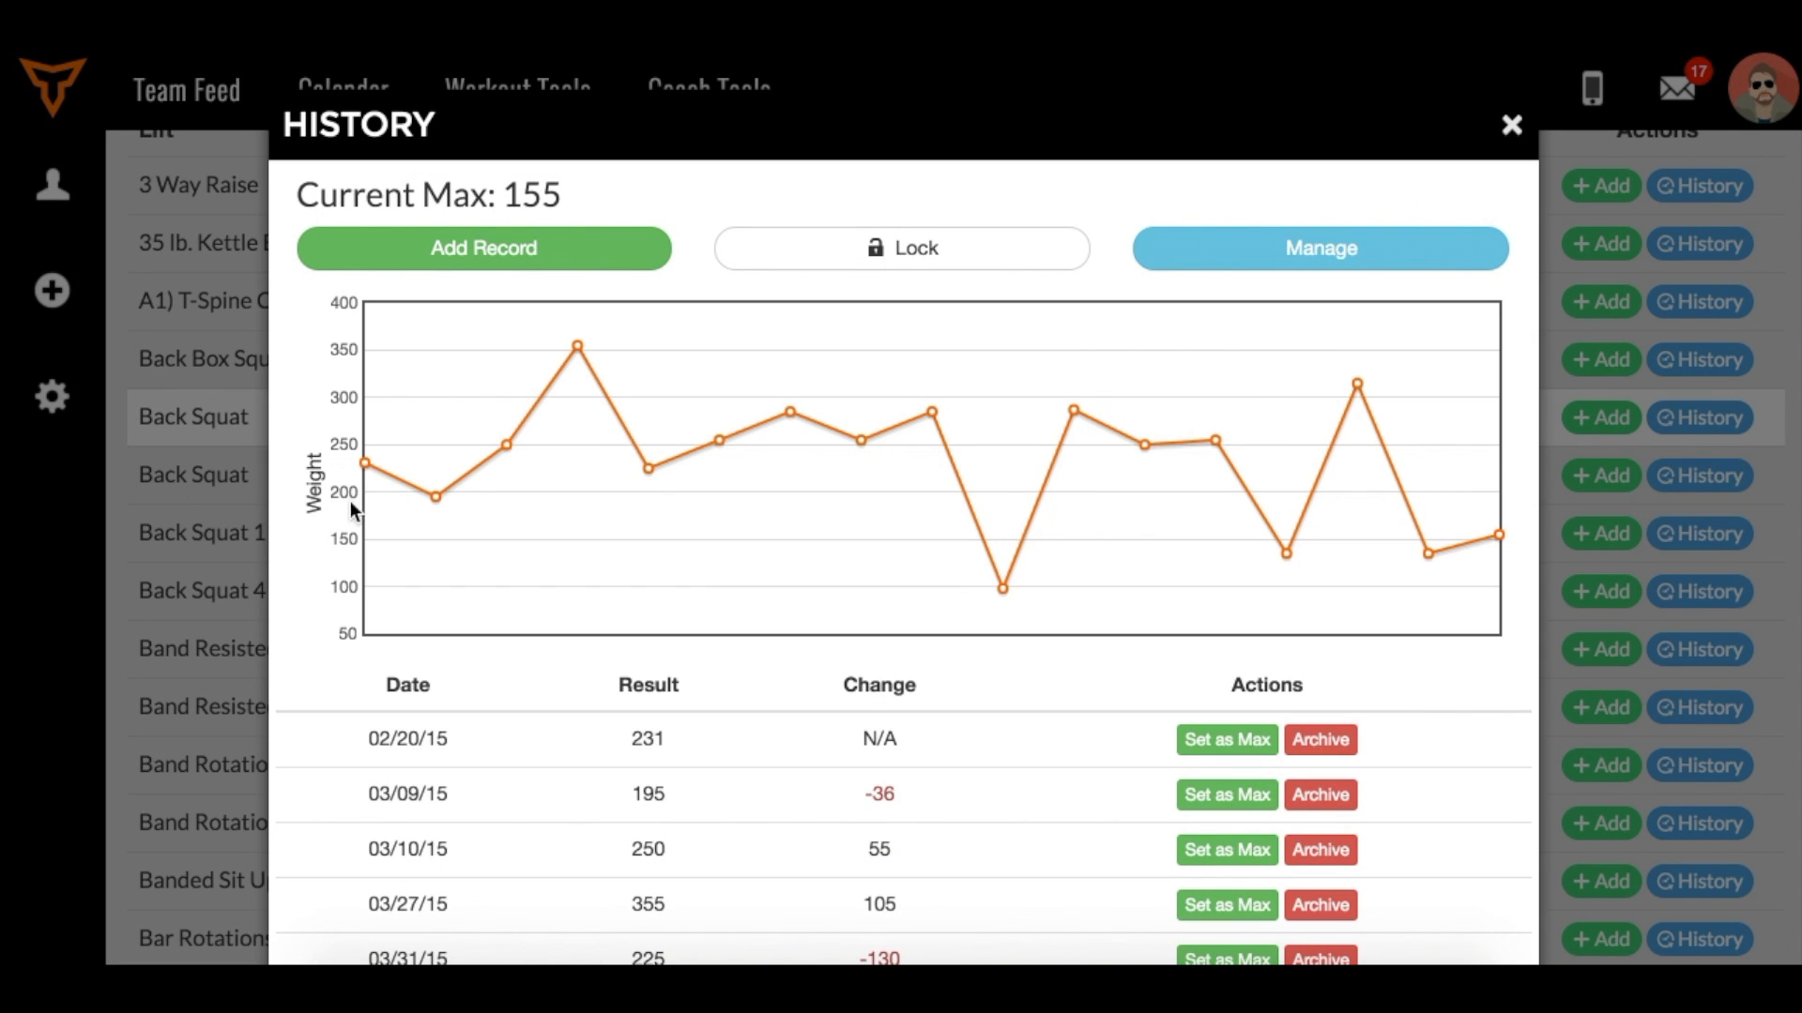
mouse_move(1383, 536)
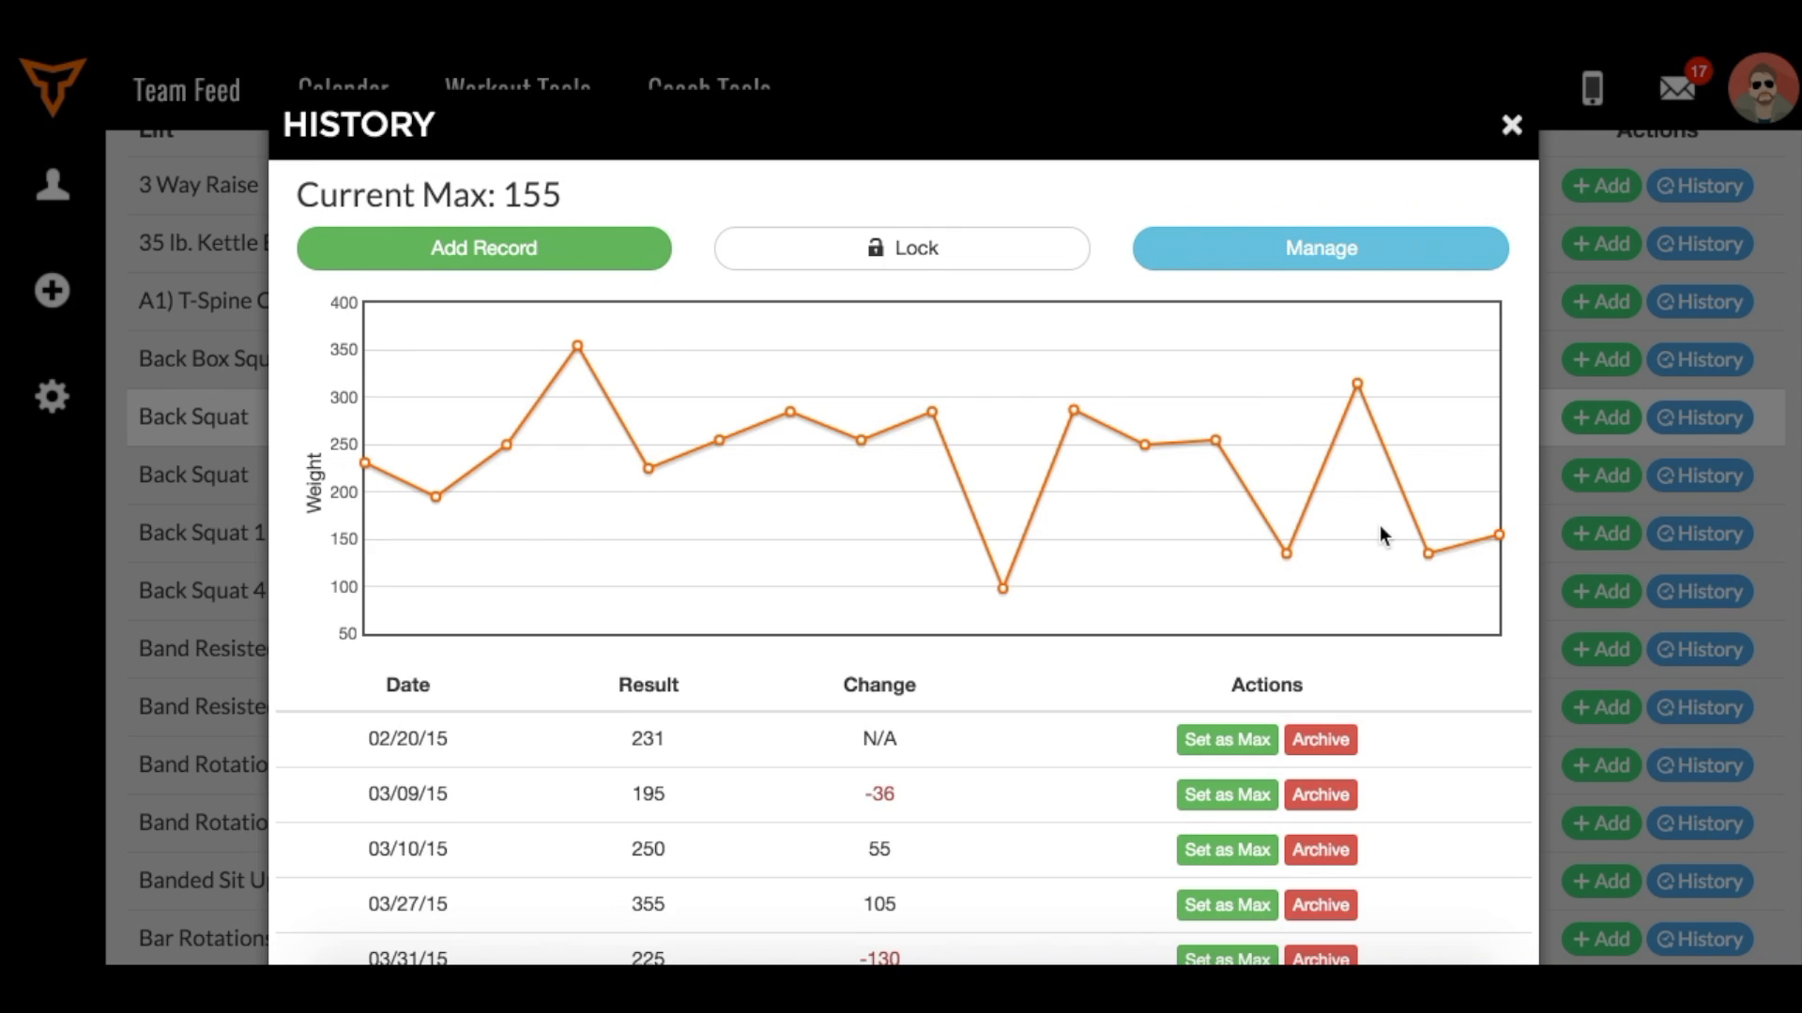
scroll(down, 3)
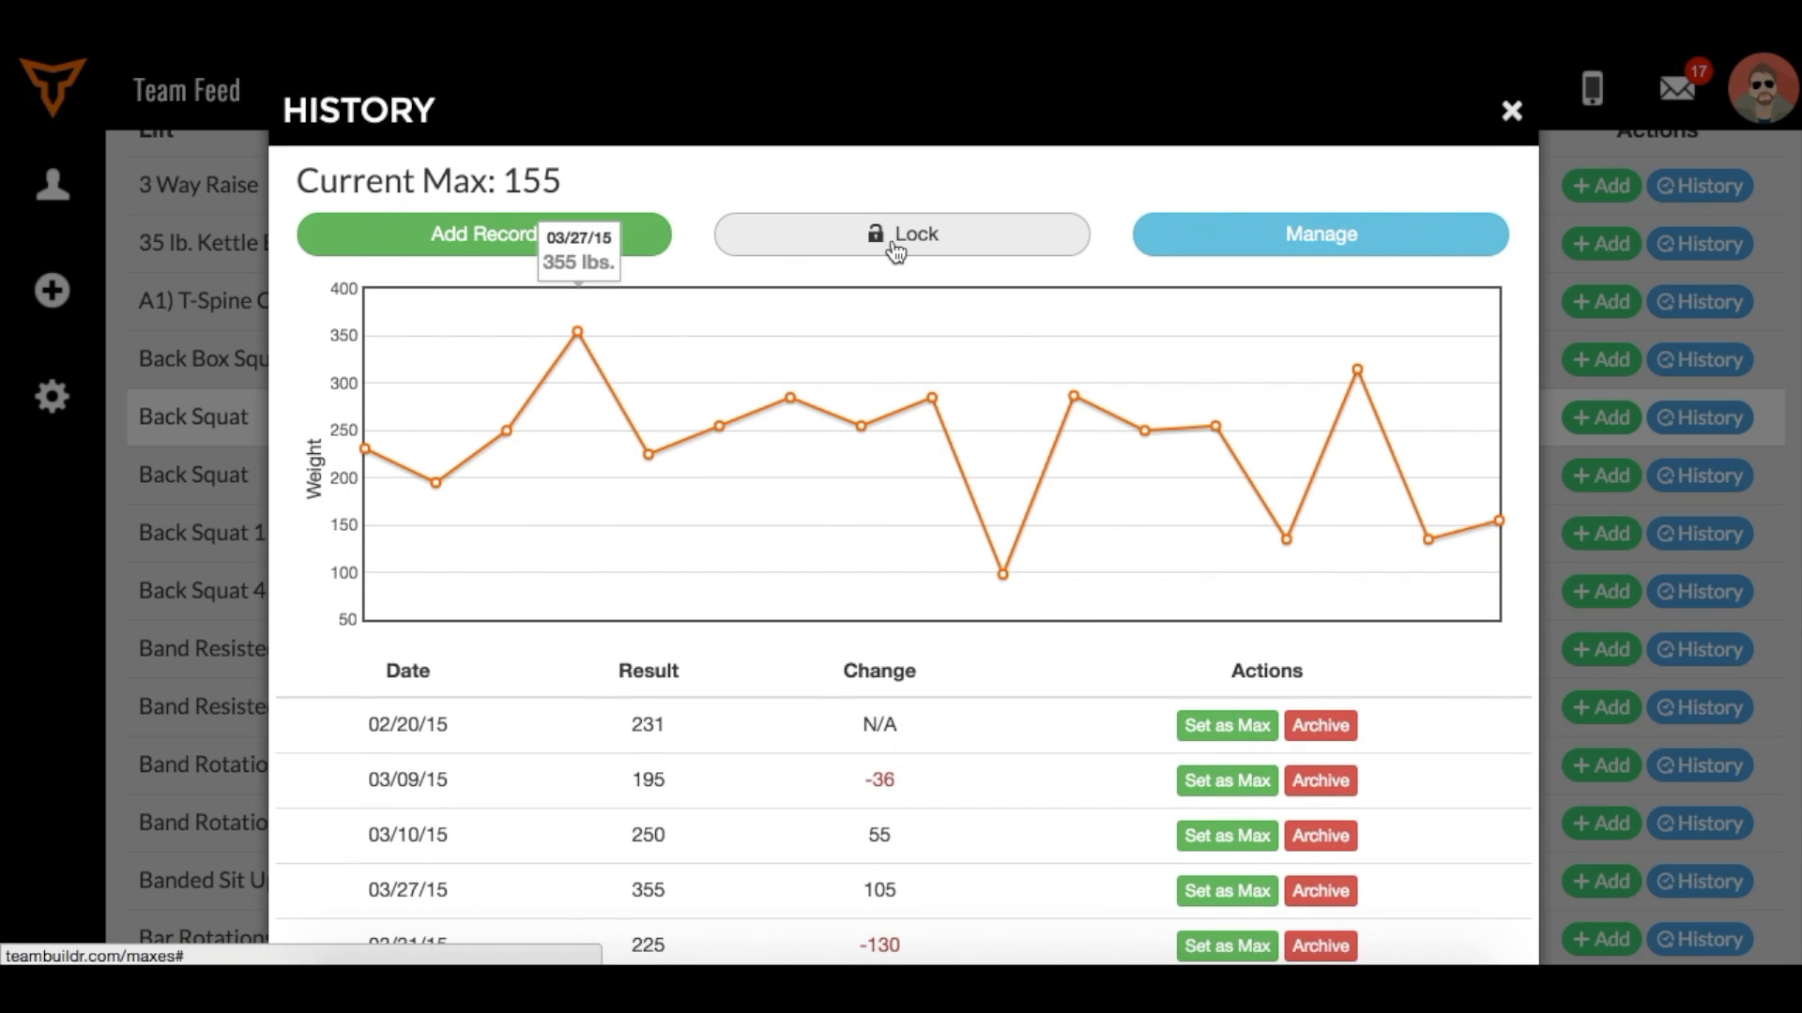
mouse_move(999, 246)
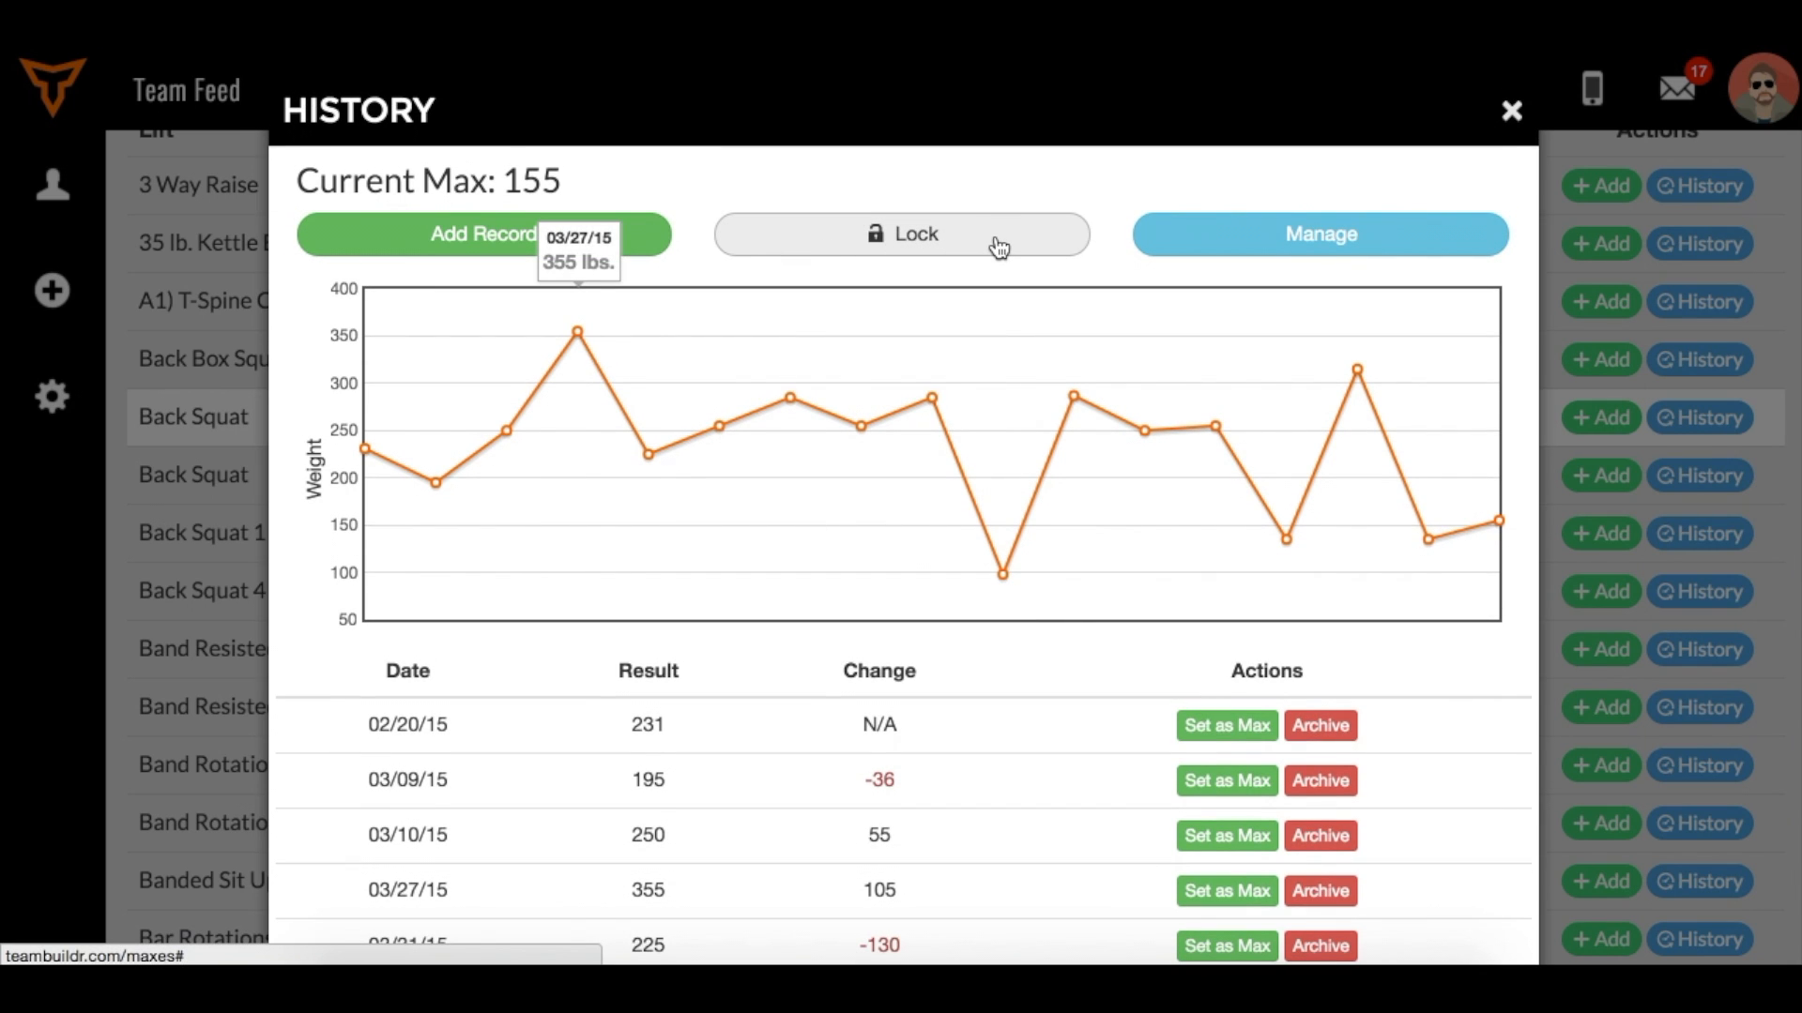
mouse_move(928, 496)
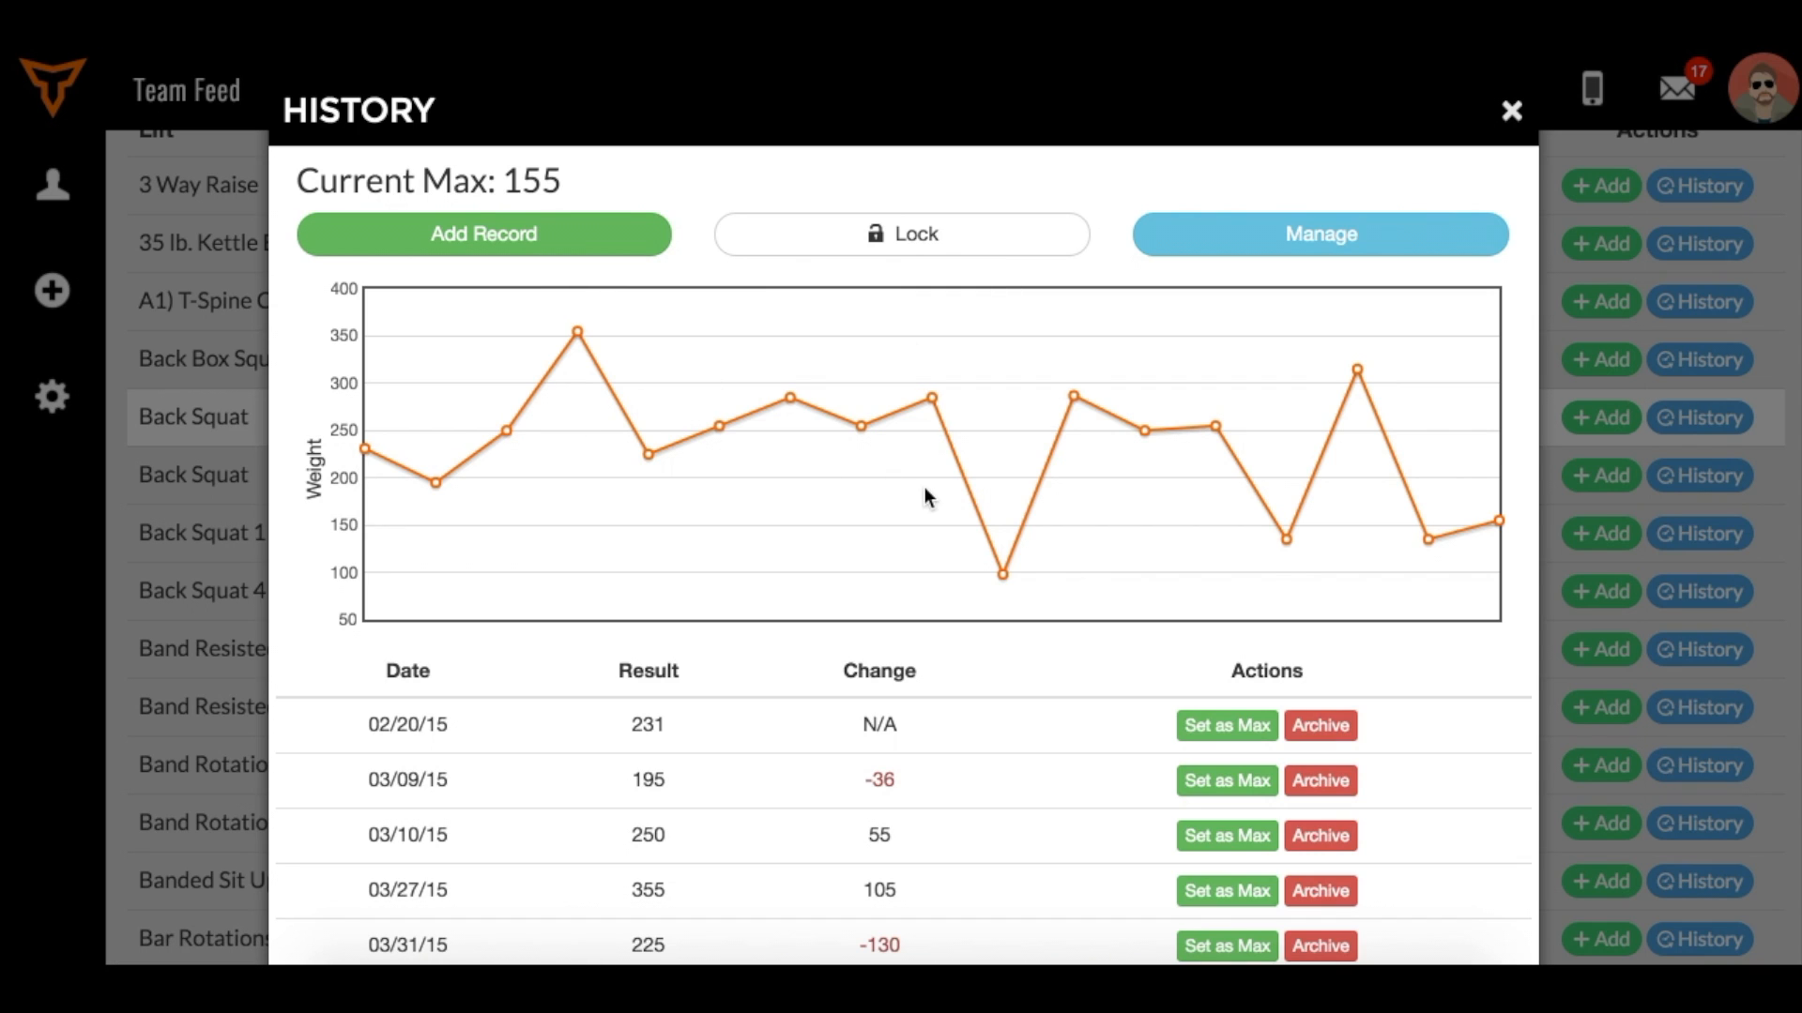